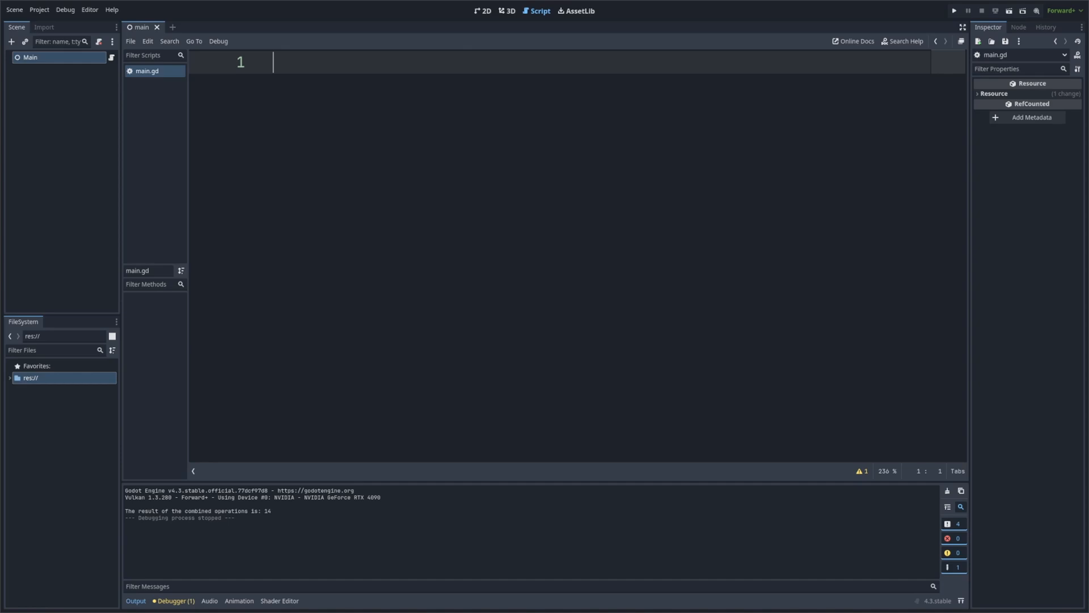
Write main.gd to extend Node with a _ready function that prints "Hello, World!"
type("prin")
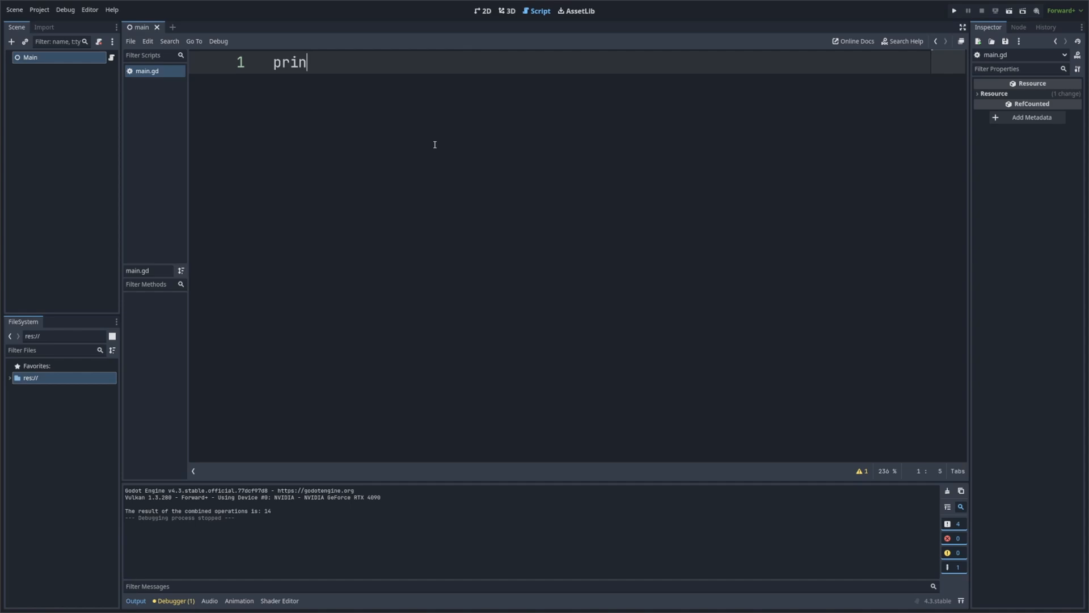
type("t()")
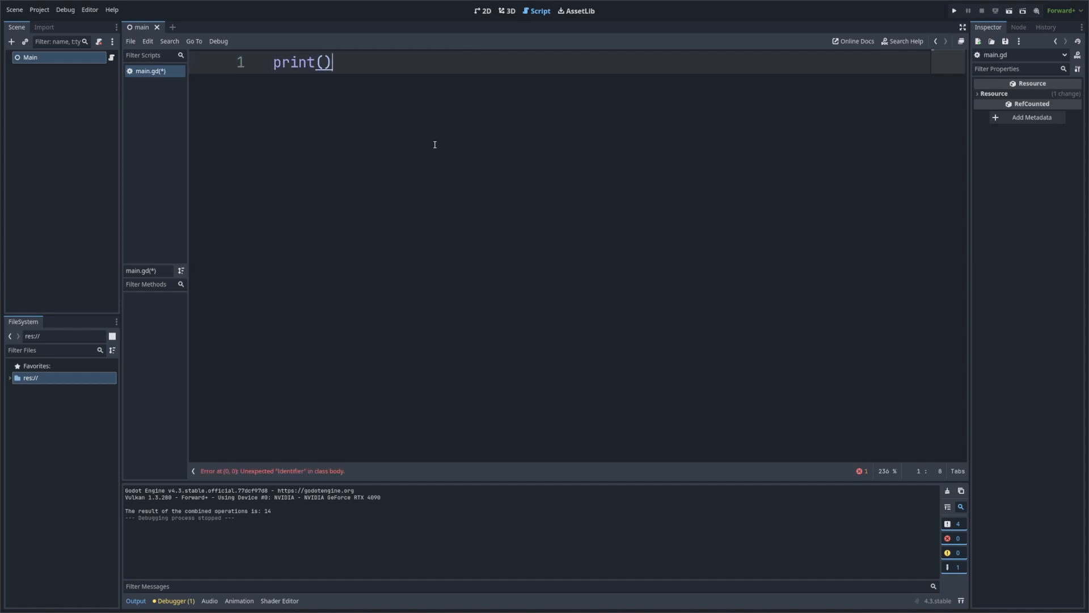
mouse_move(248, 542)
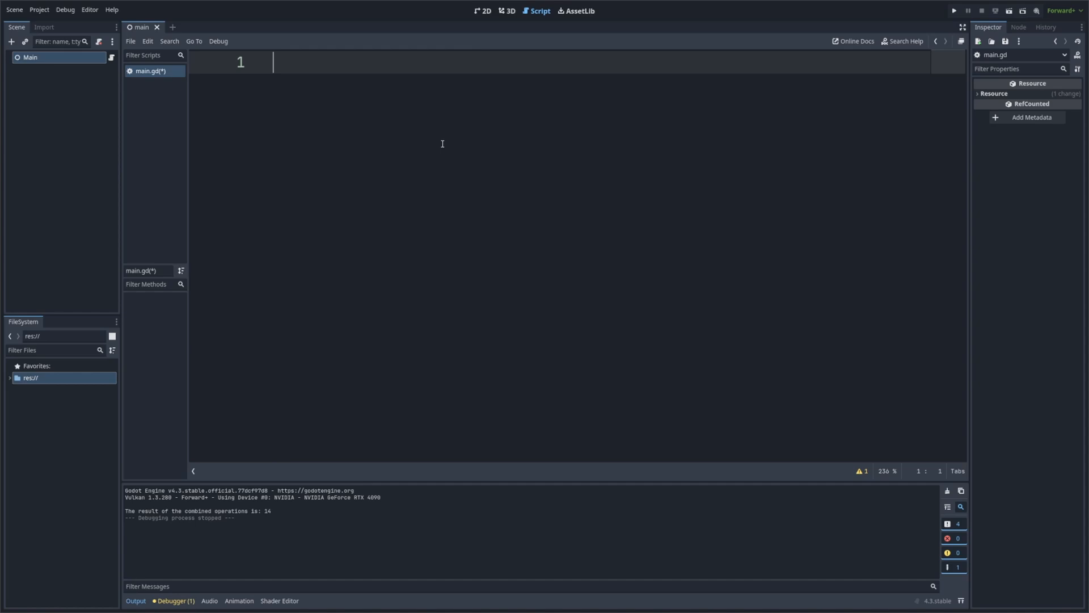
mouse_move(171, 36)
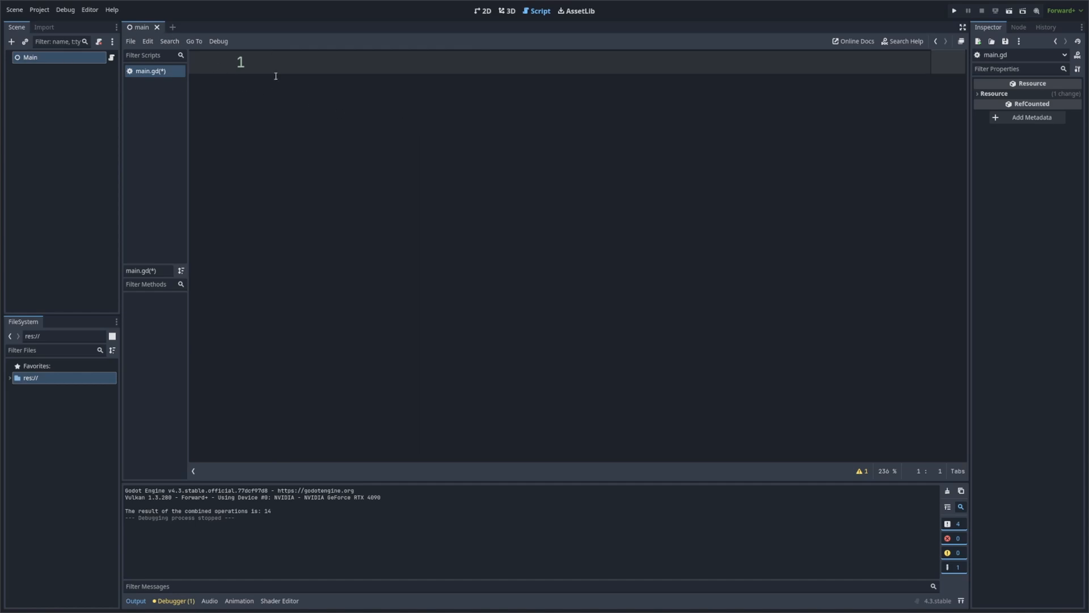
type("extends Node")
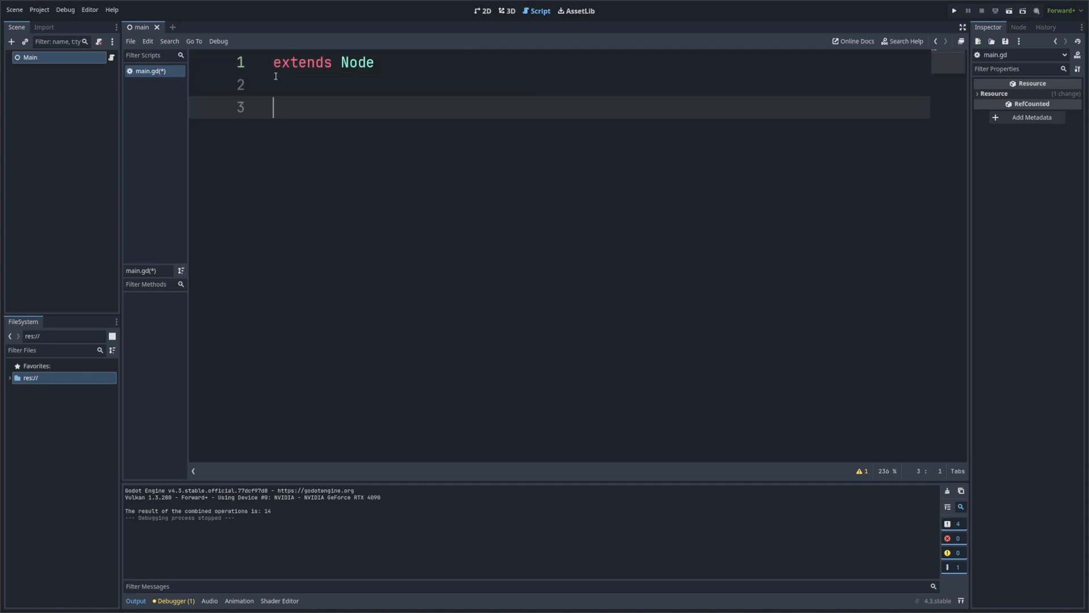
type("fu")
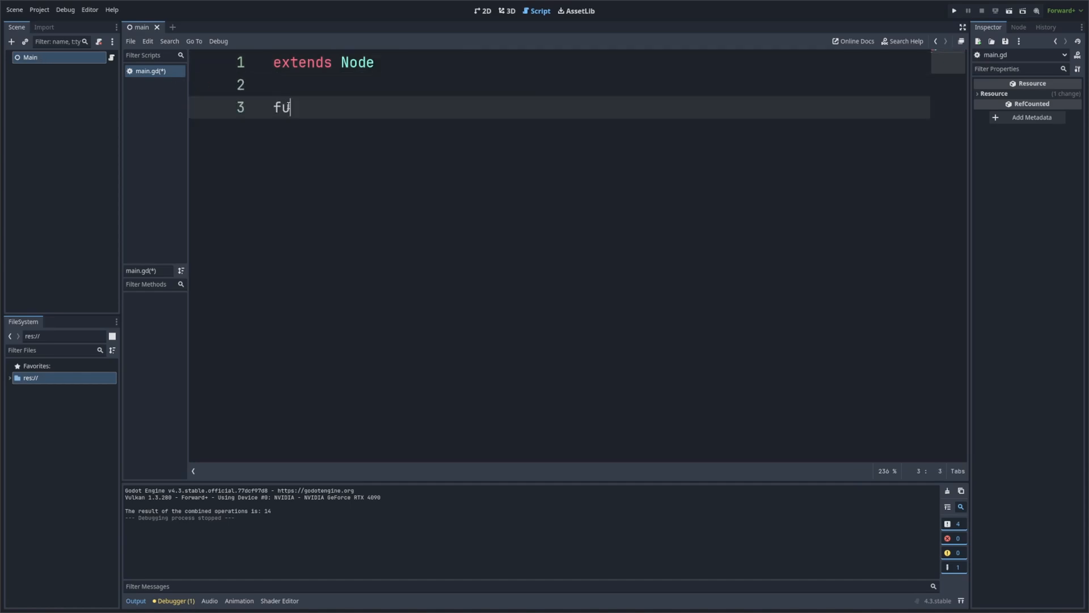
type("nc _ready()")
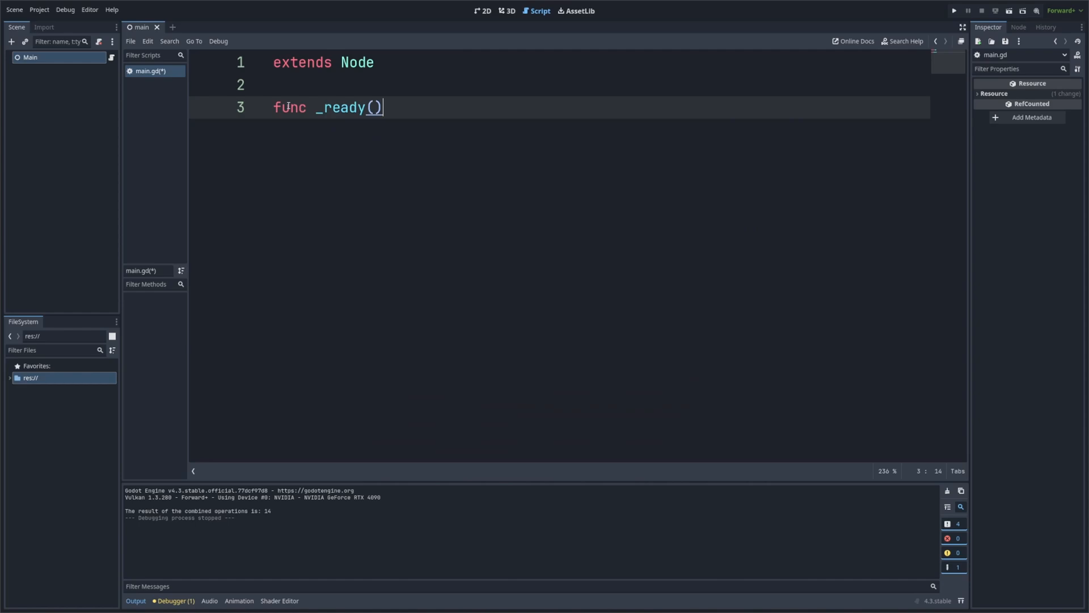
type(":")
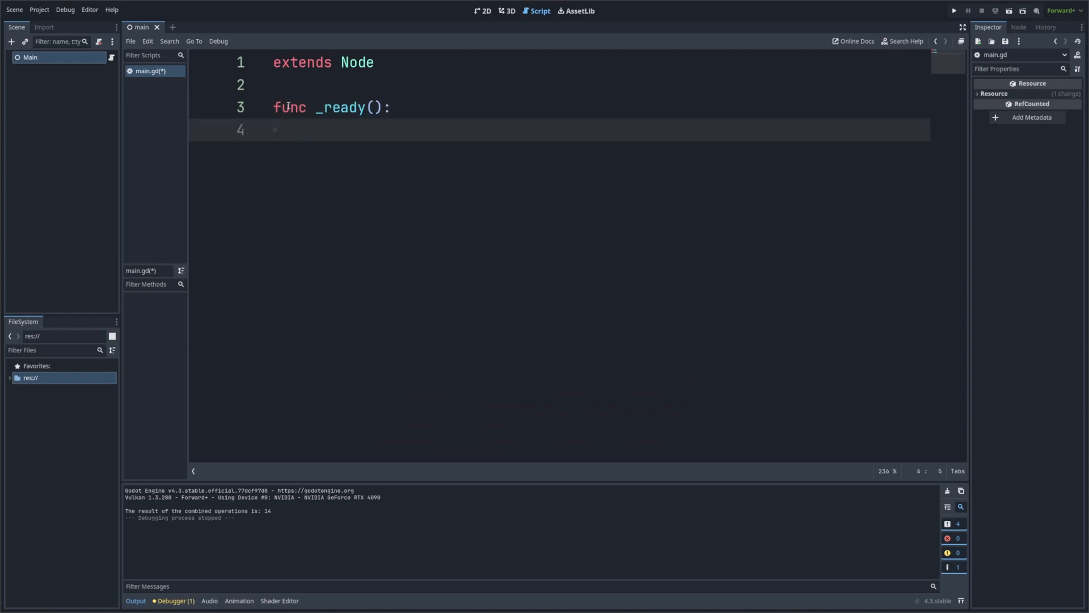
type("print(\"\")")
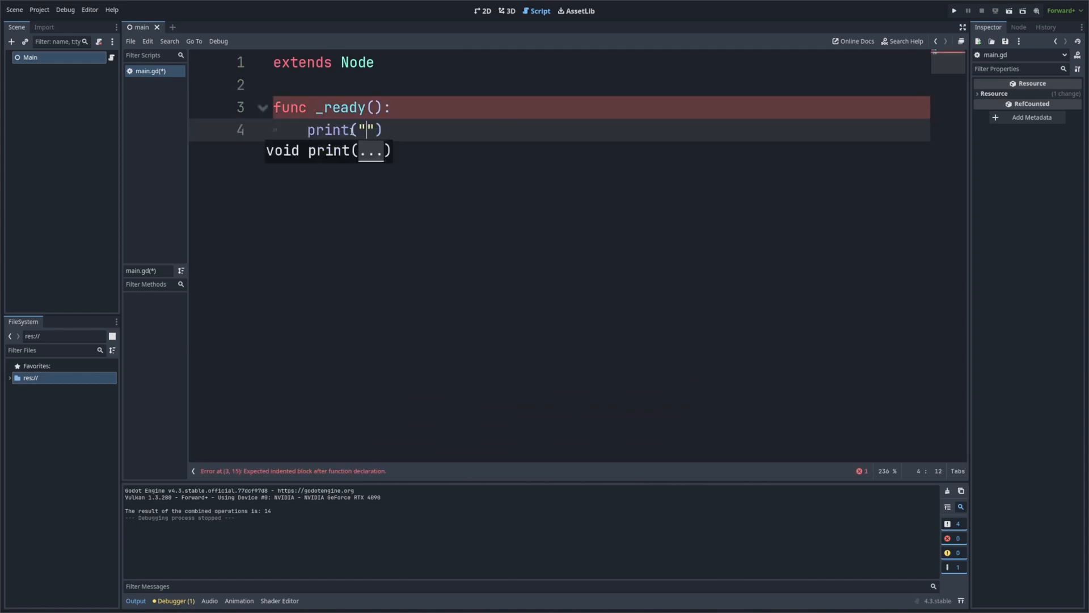
type("Hello,")
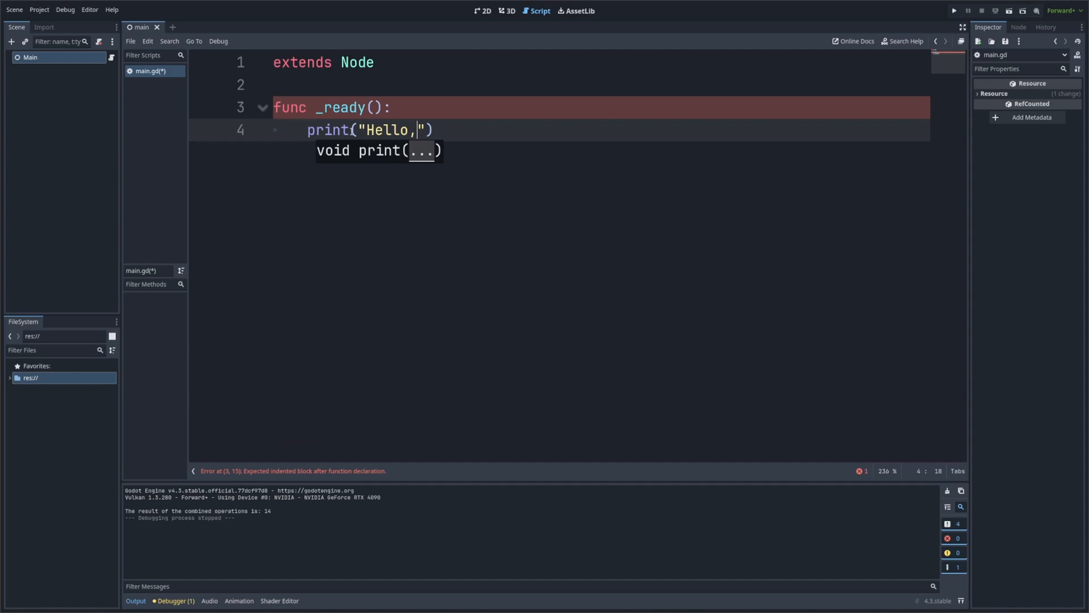
type("World!")
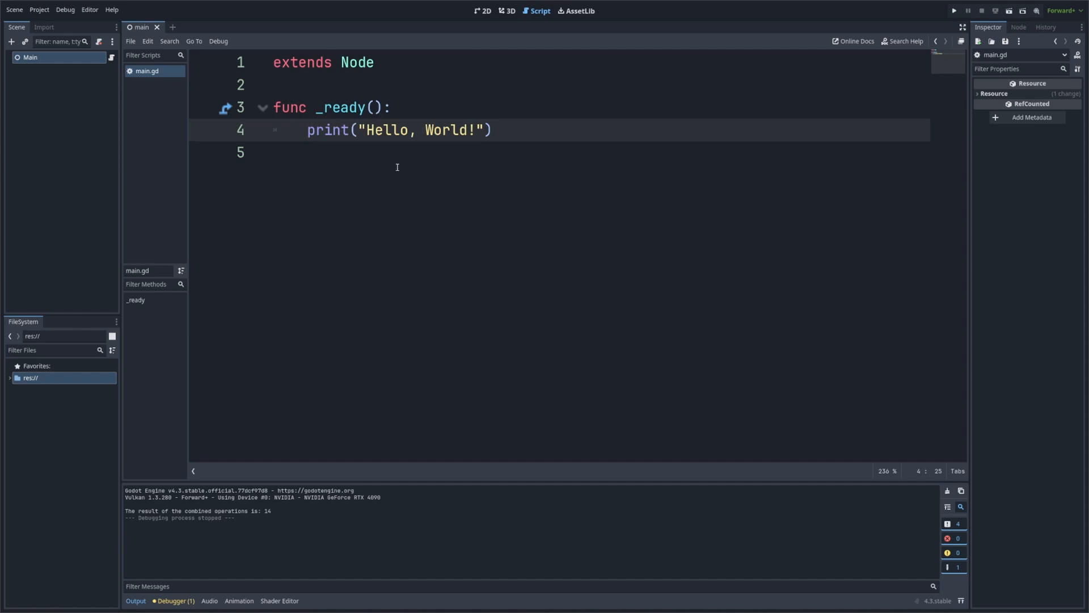
Run the project showing "Hello, World!" in Output, close the game, and select the greeting line
left_click(954, 10)
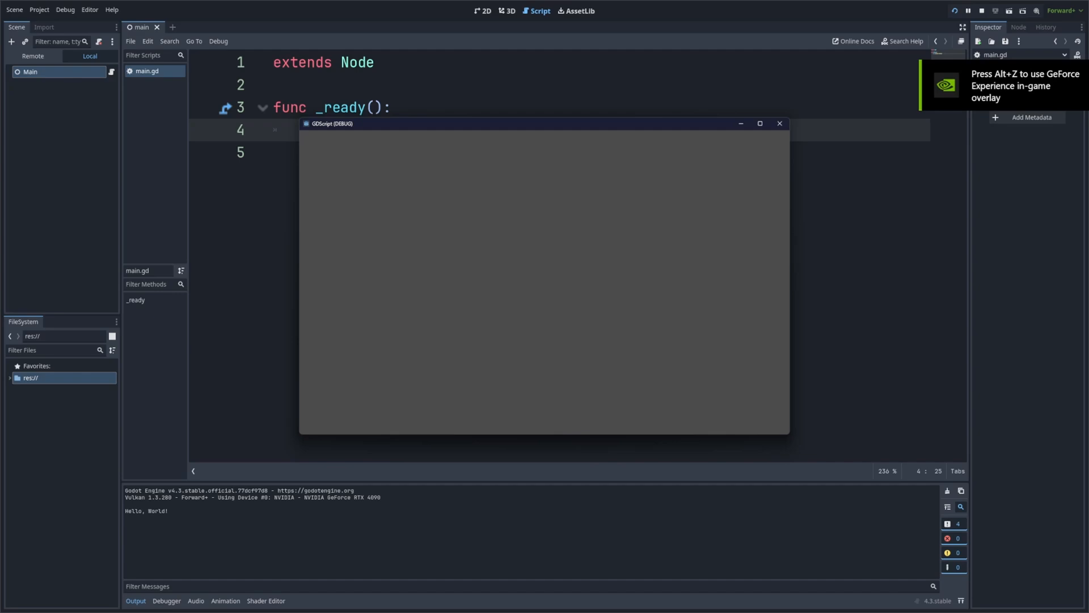
left_click(779, 123)
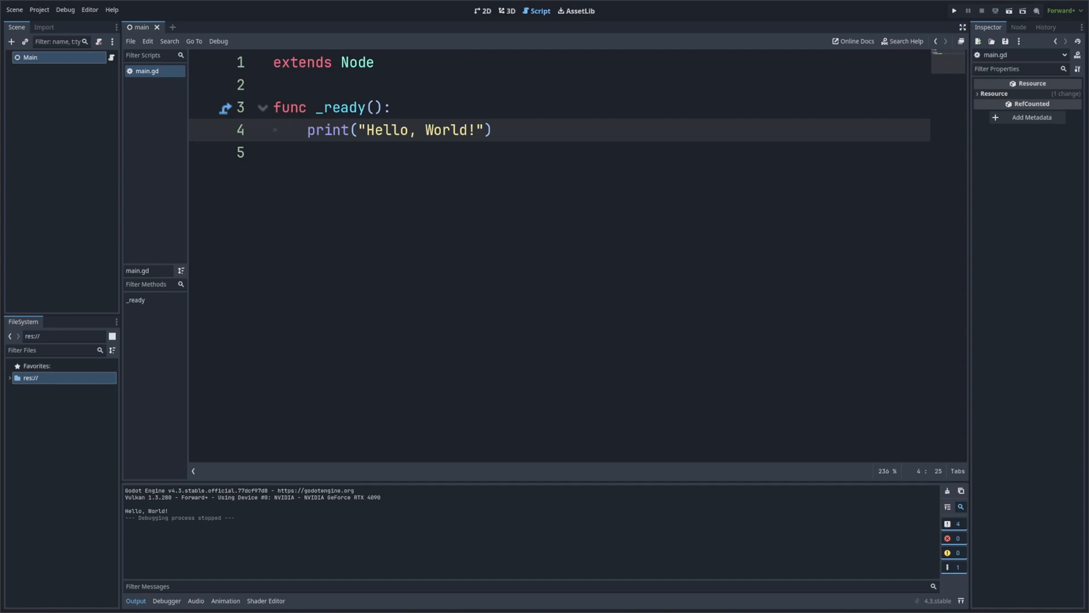
left_click(475, 129)
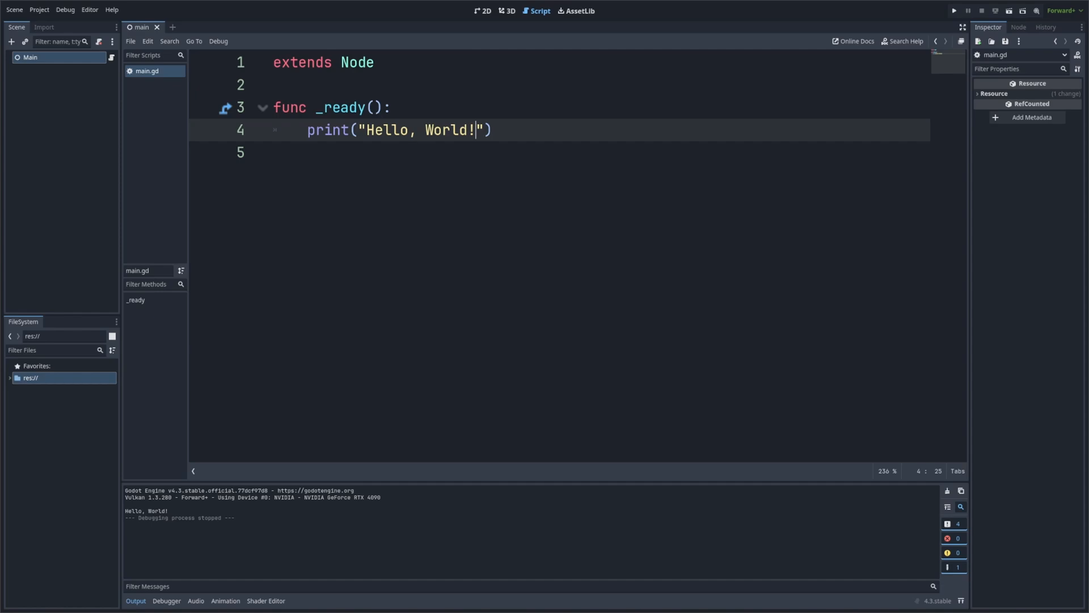
Declare player_name and player_score = 100, print both with labelled comma arguments, and save
type("var")
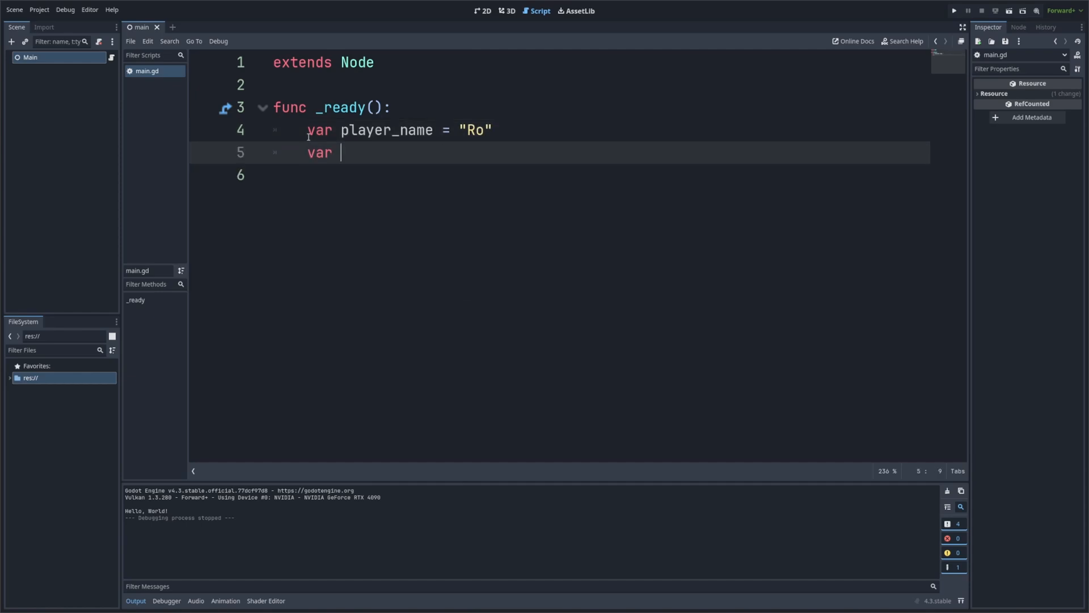
type("player_score = 100")
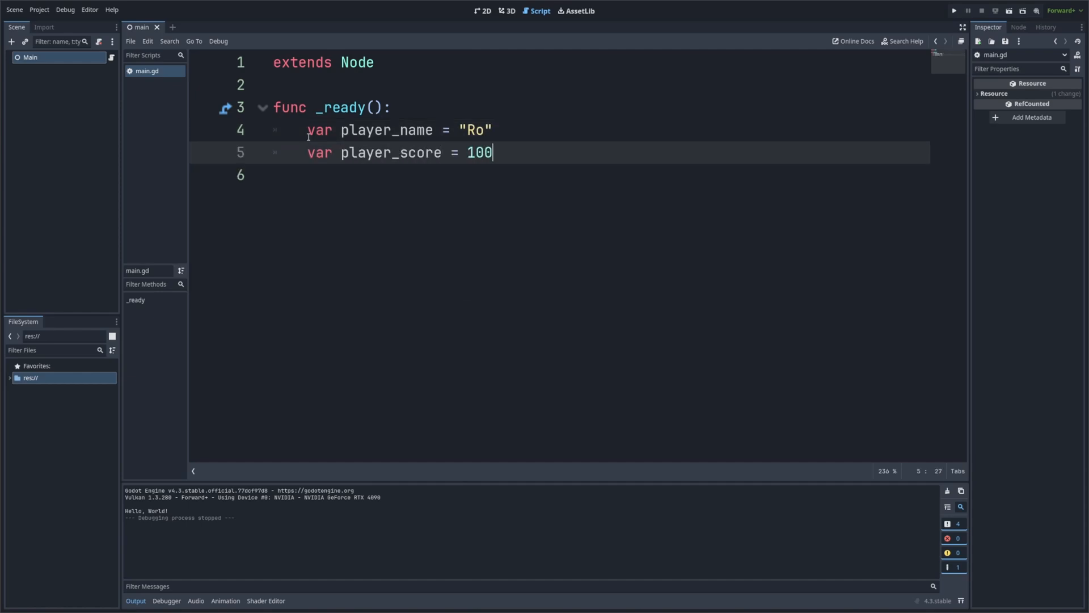
type("print(")
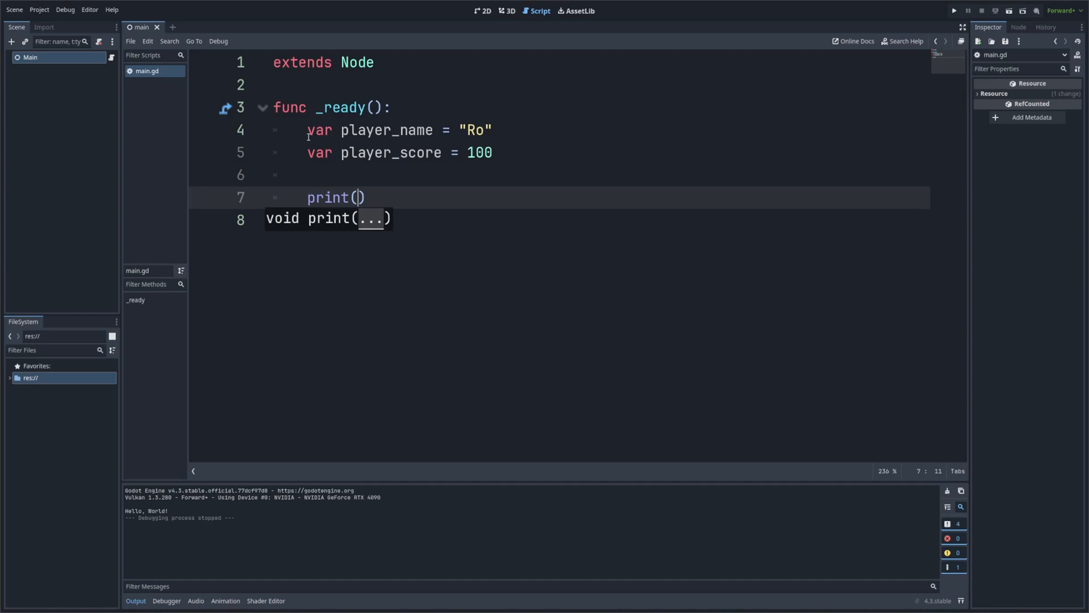
type("\"Player name: \"")
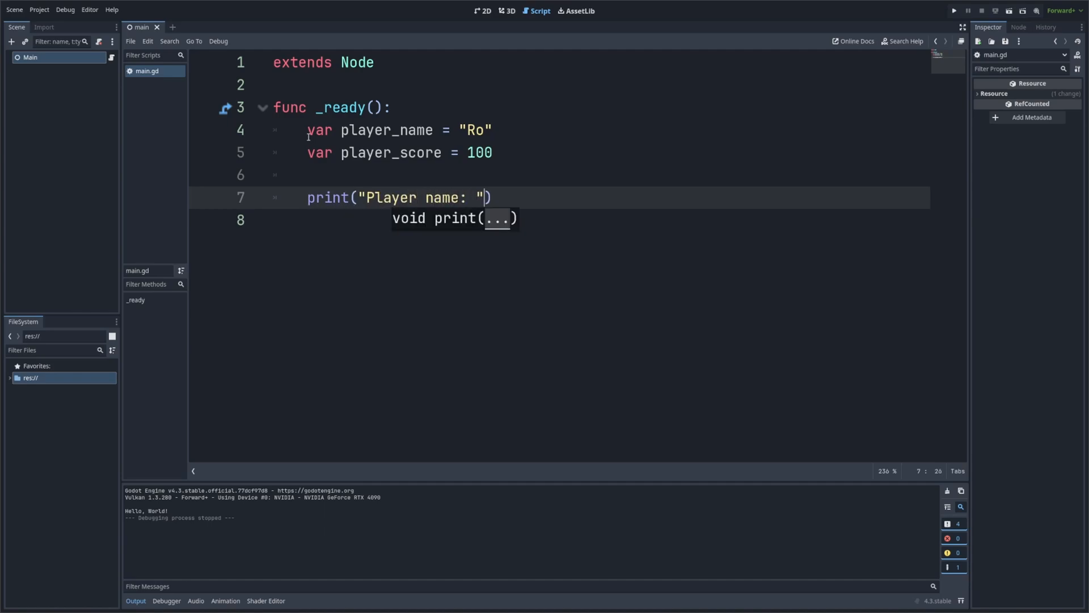
type(", player_name")
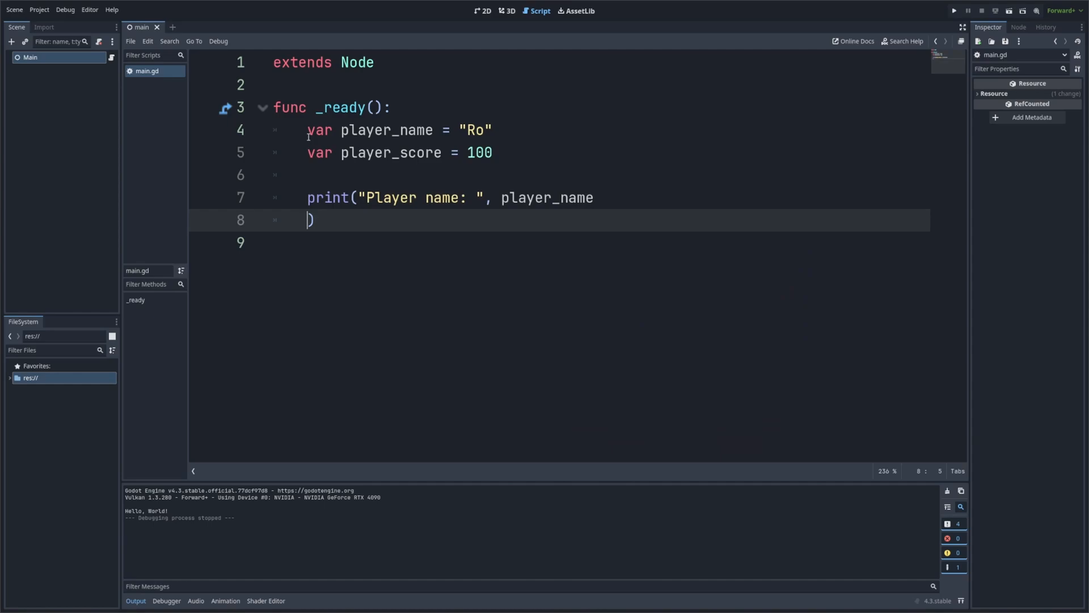
type("print")
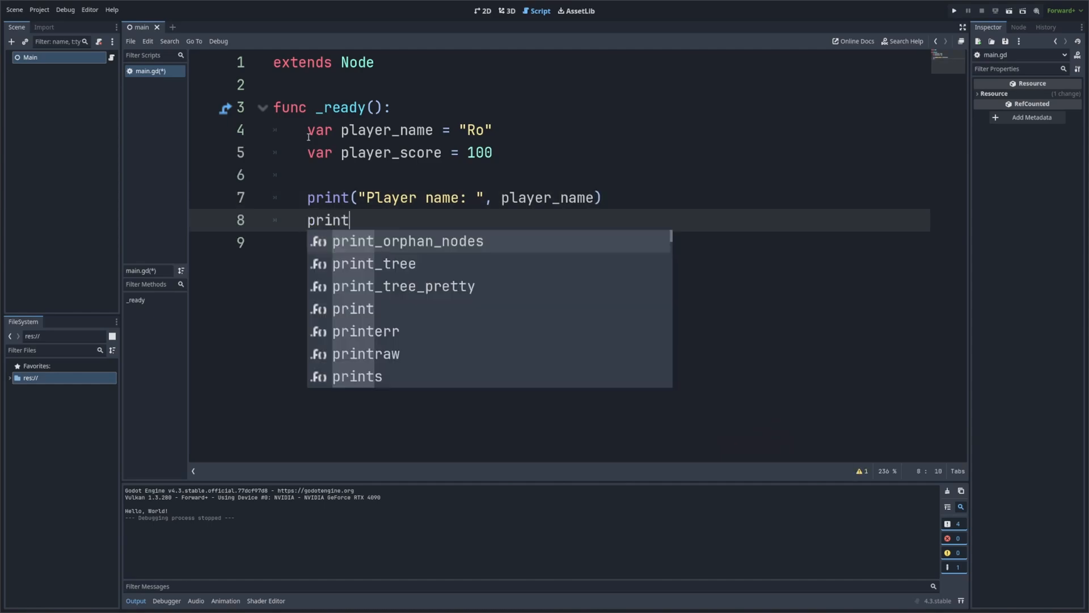
type("(\"Player\"")
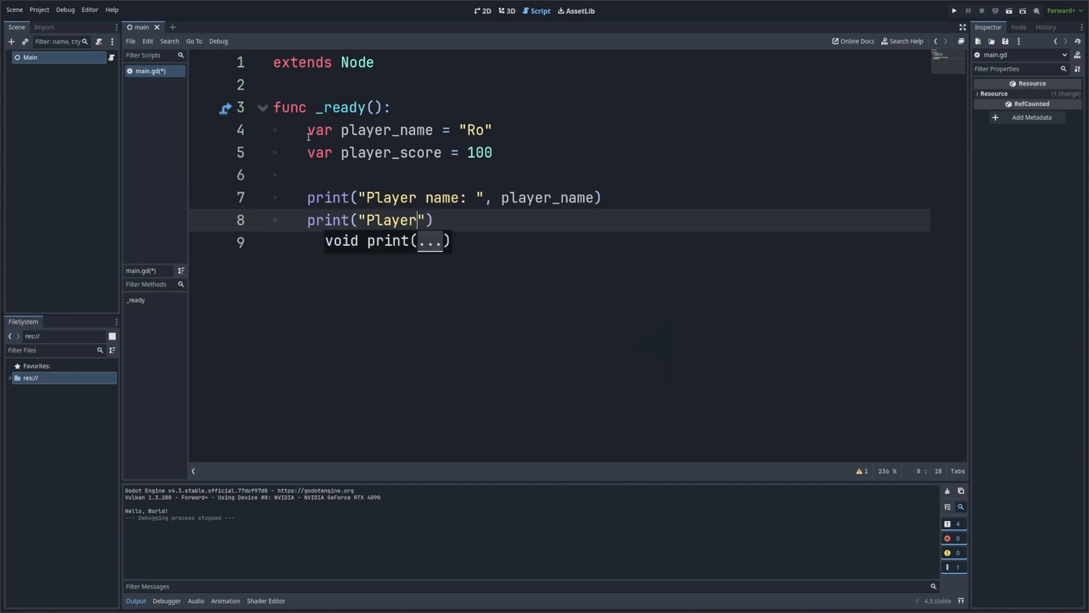
type("score: \", player_score")
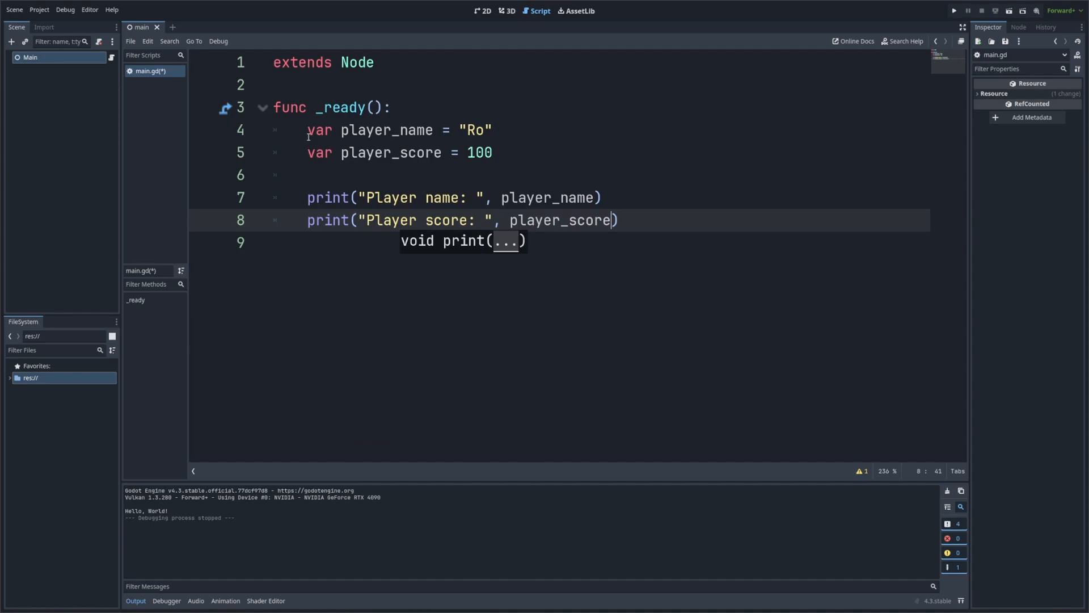
key("ctrl+s")
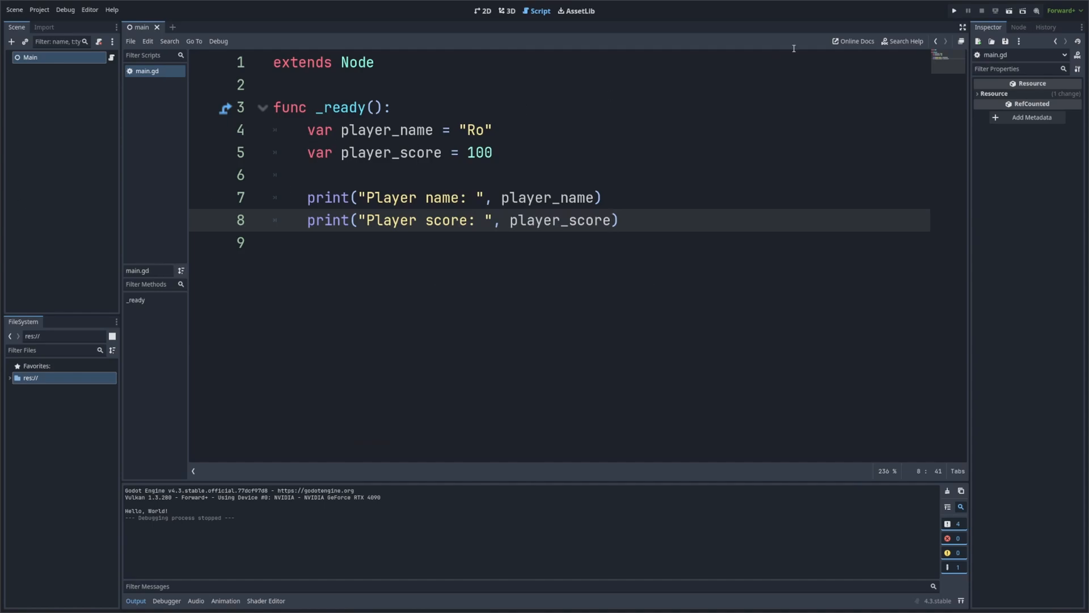
Run the project to log the name and score, then select the name print's arguments
left_click(954, 10)
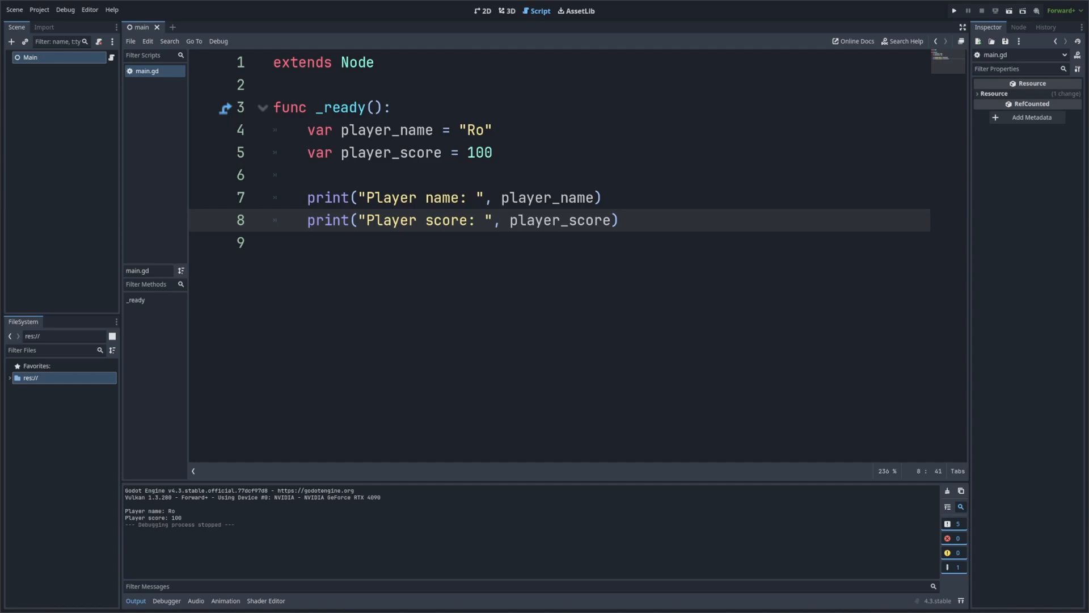
left_click_drag(431, 220, 618, 220)
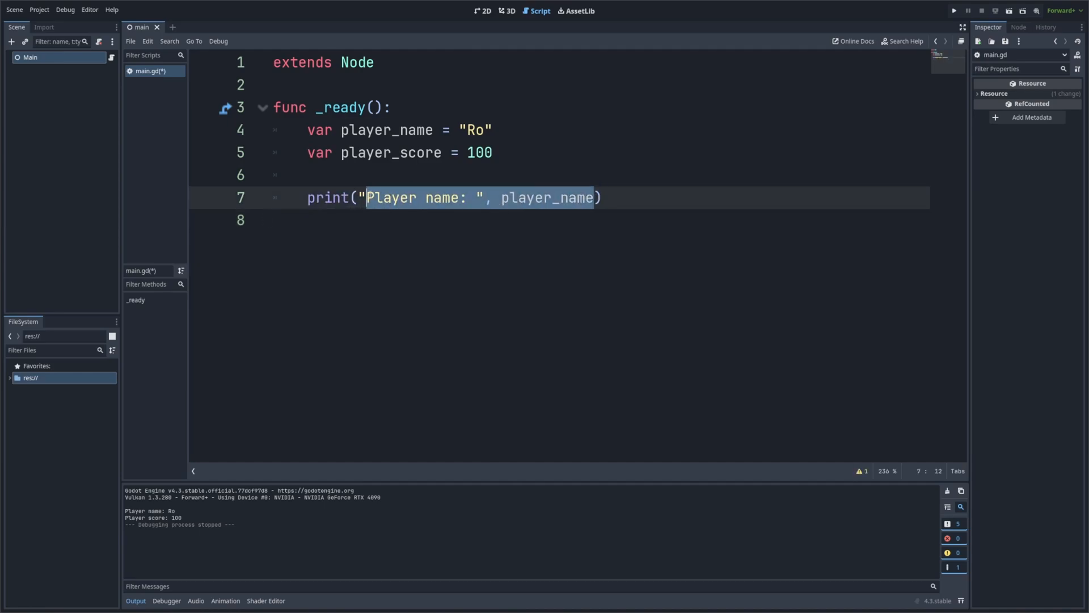
Replace the print arguments with "The player's name is " + player_name + " and the score is " + str(player_score)
key("Delete")
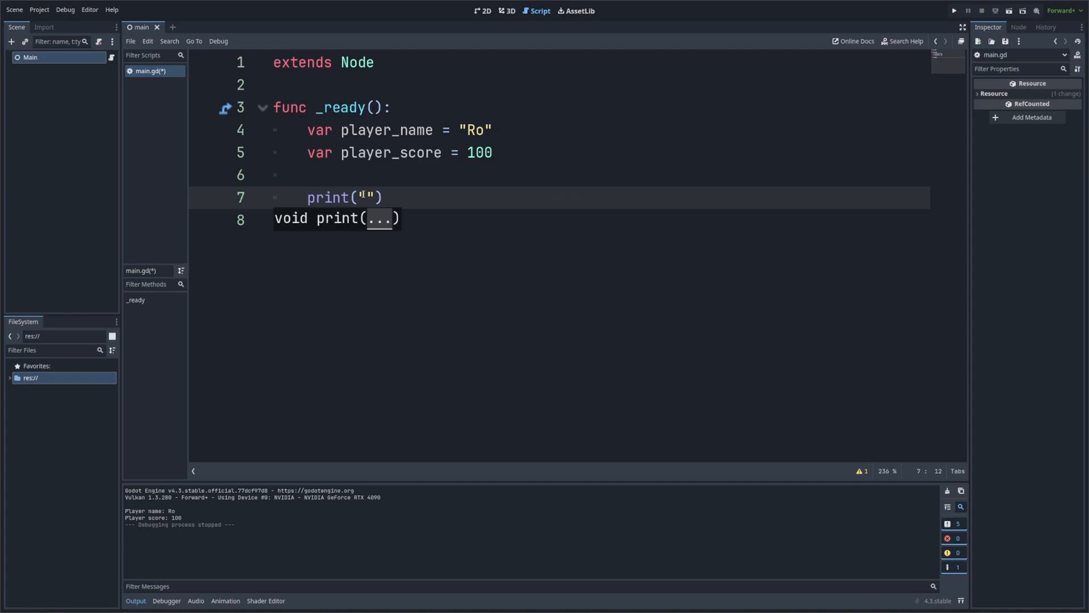
type("The play'")
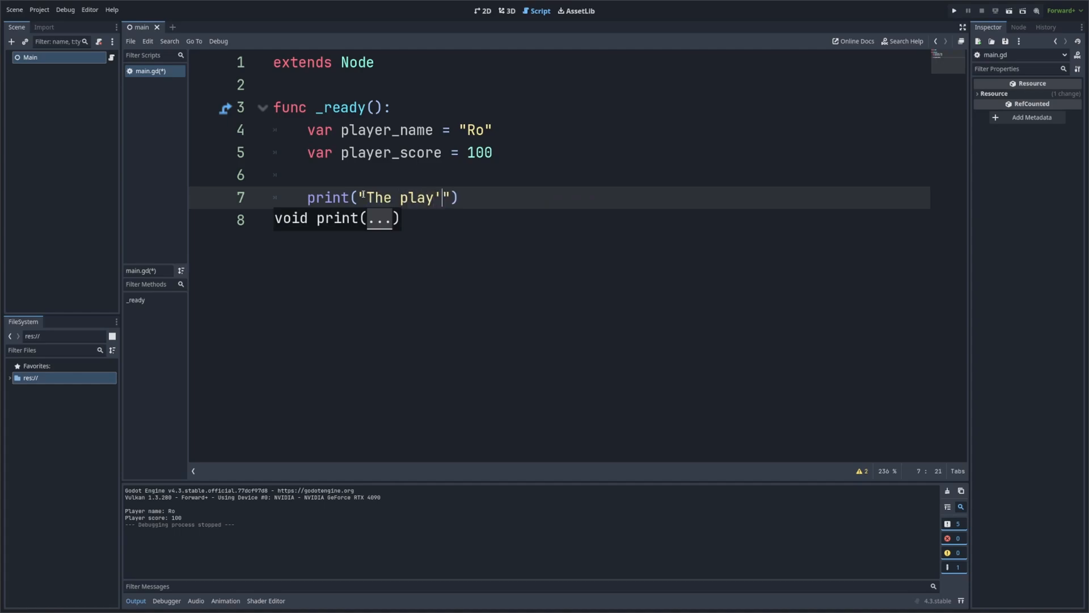
type("er's name is")
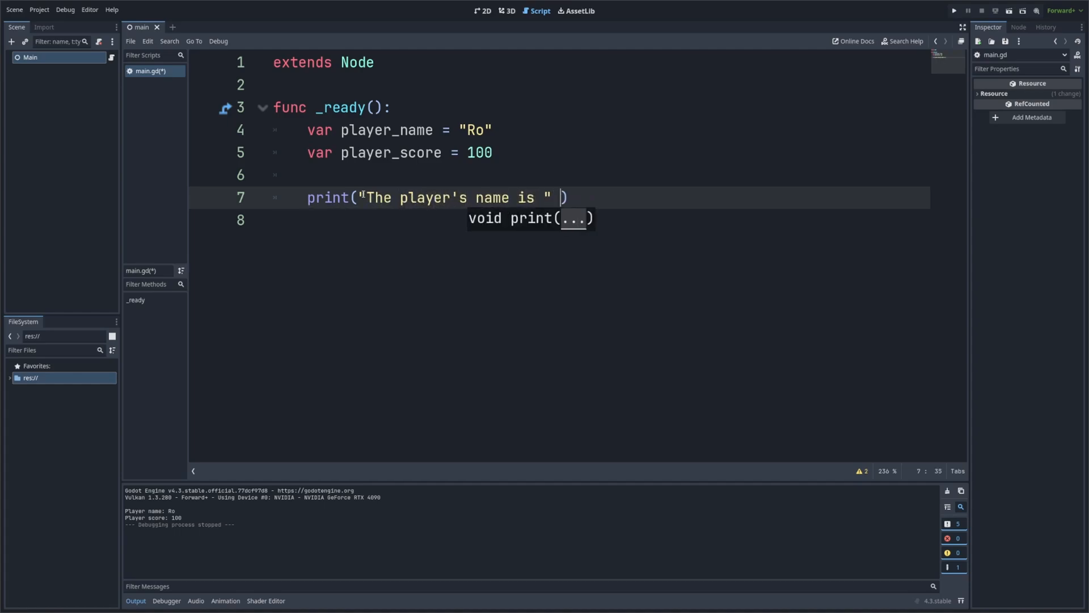
type("+")
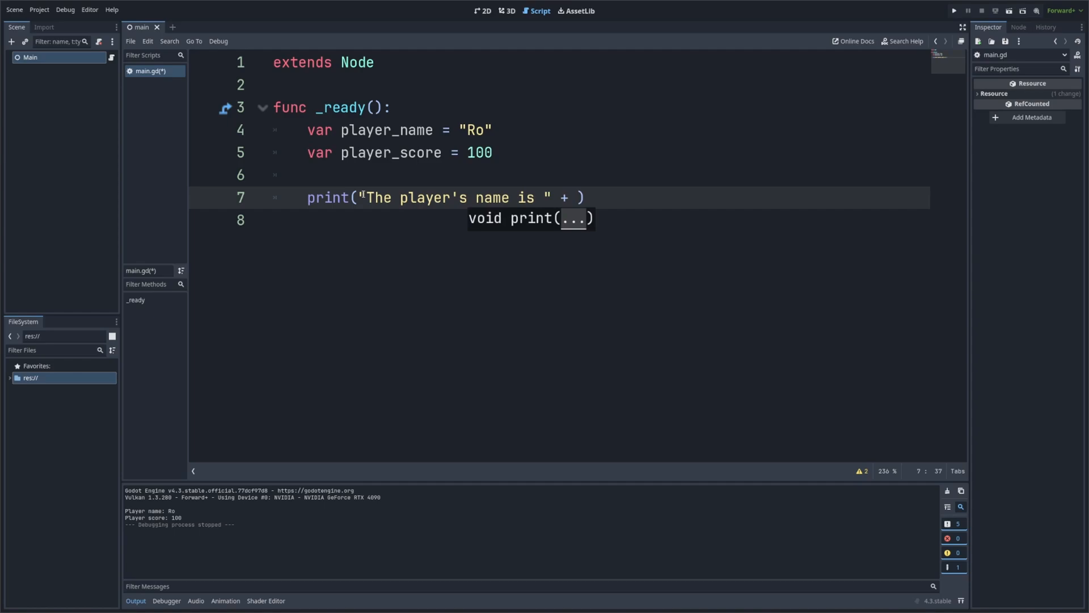
type("player_name")
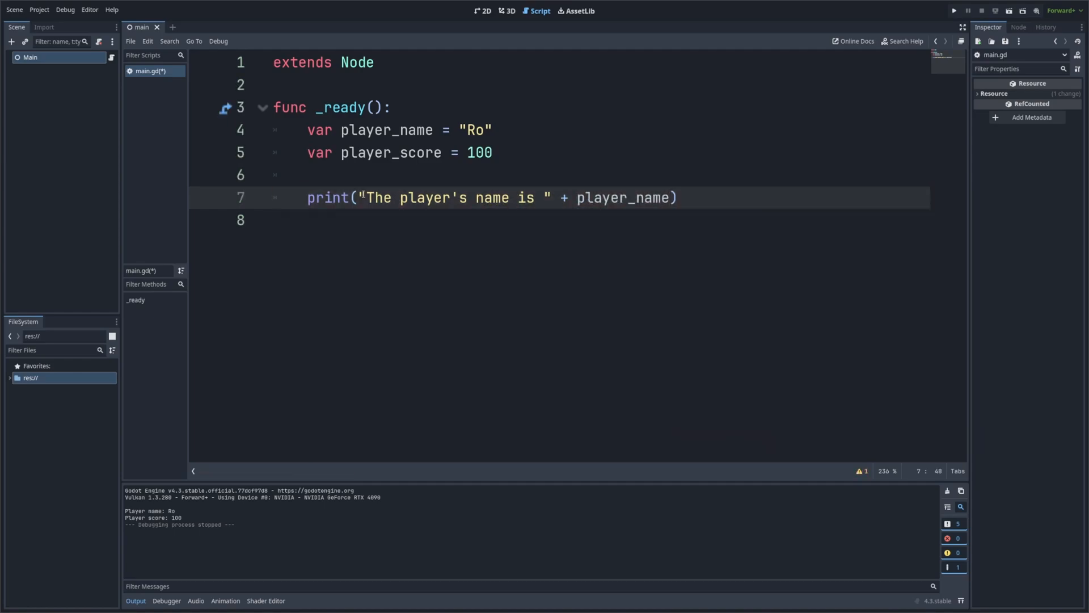
type("+")
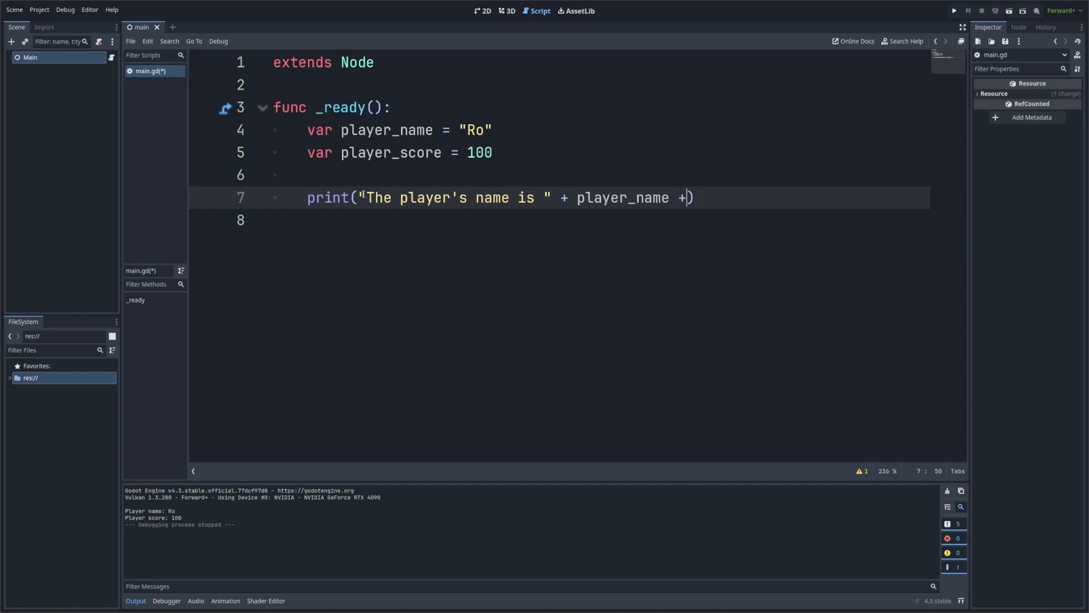
type("\" \"")
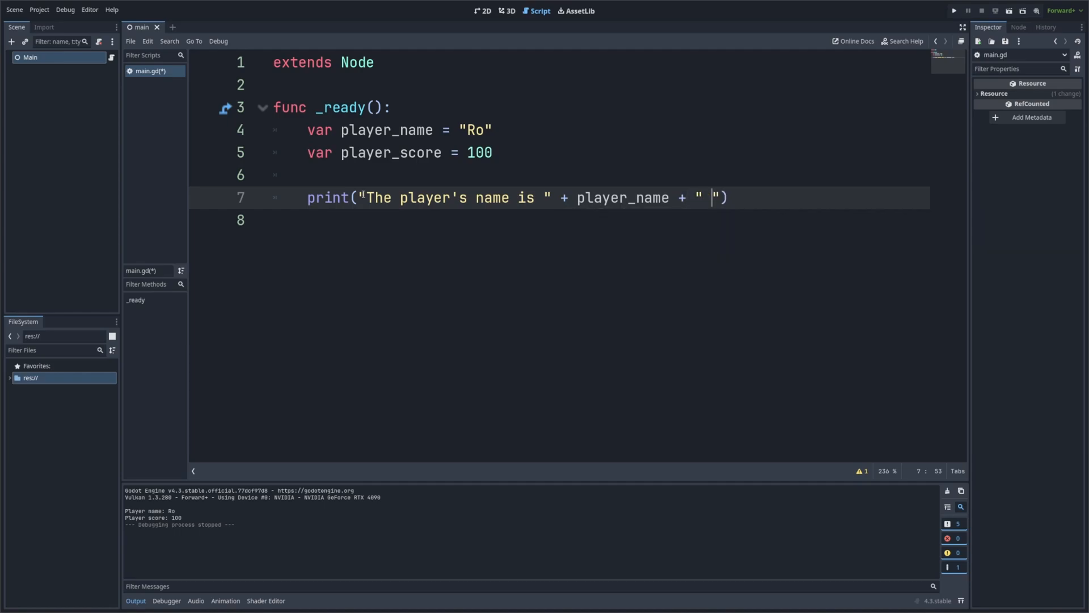
type("and the score is")
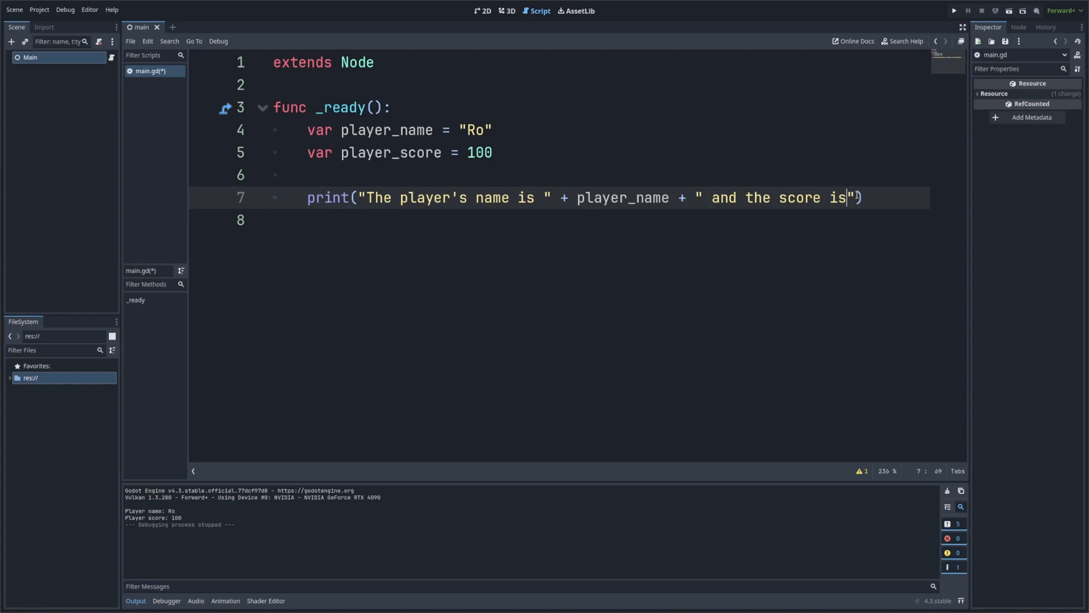
double_click(838, 198)
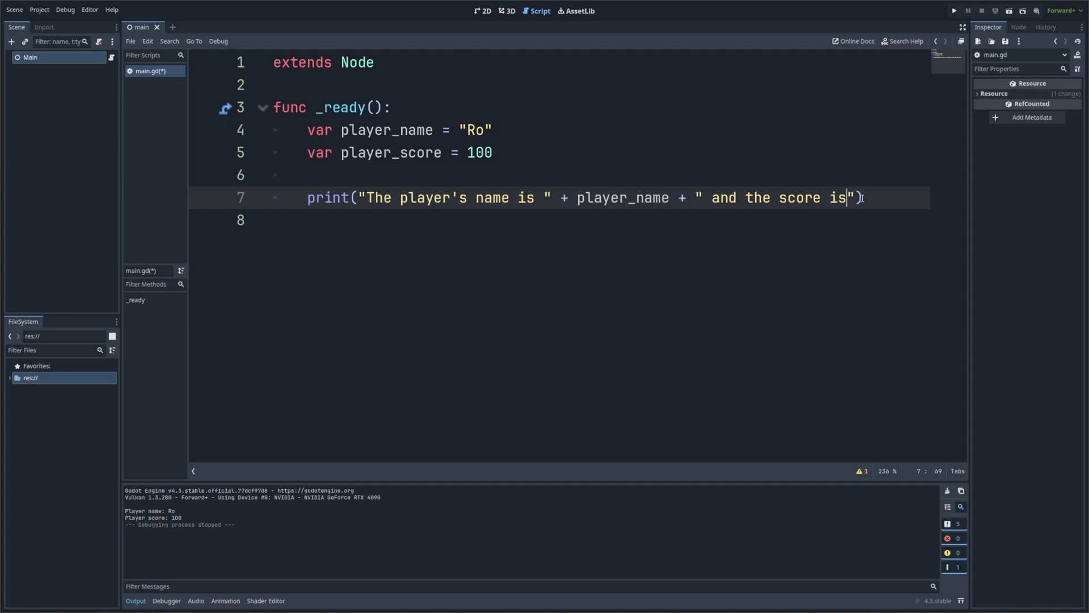
type("+")
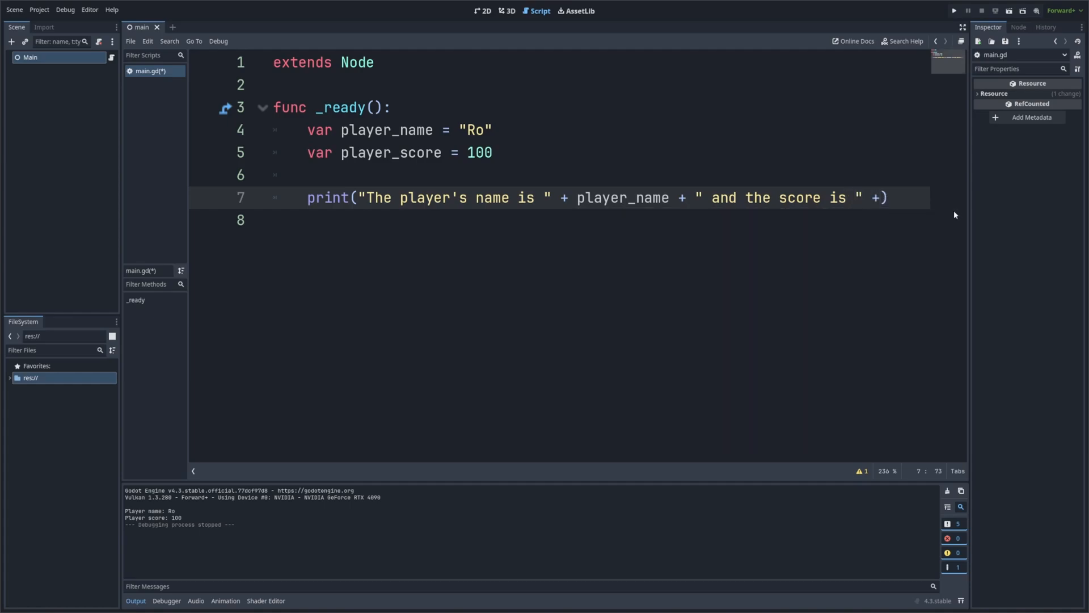
type("str(pla")
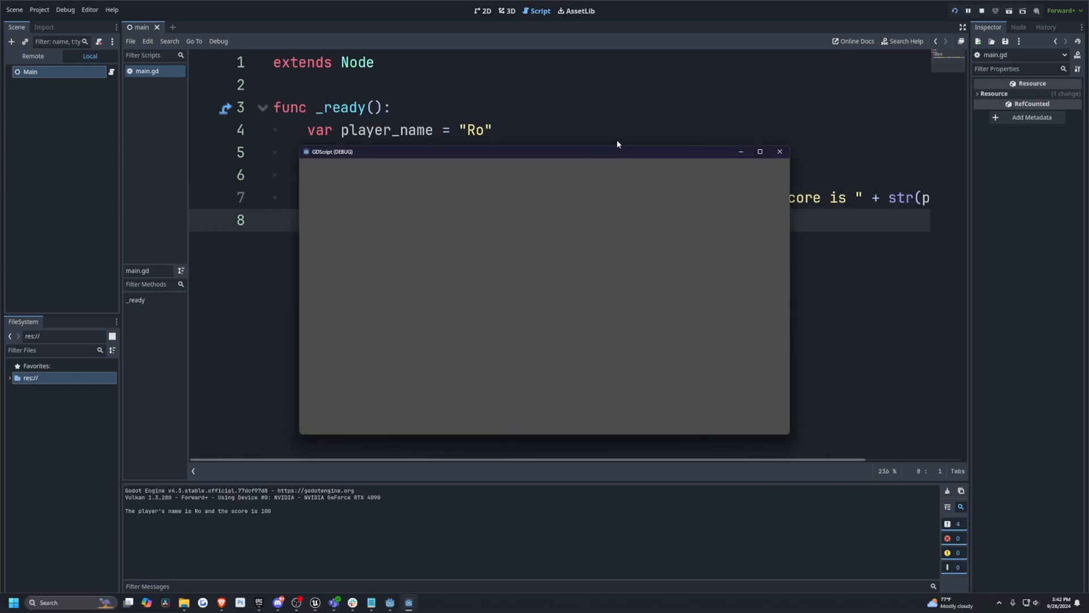
Close the running game window after the concatenation run
left_click(779, 152)
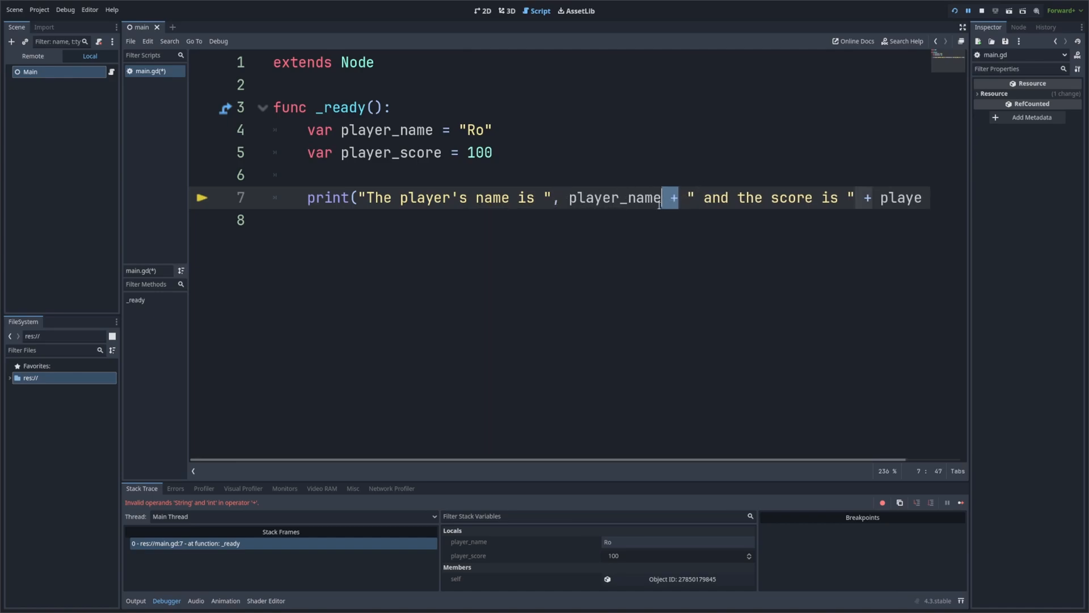
Scroll along the comma-separated print line and stop the errored debug session
scroll("right", 3)
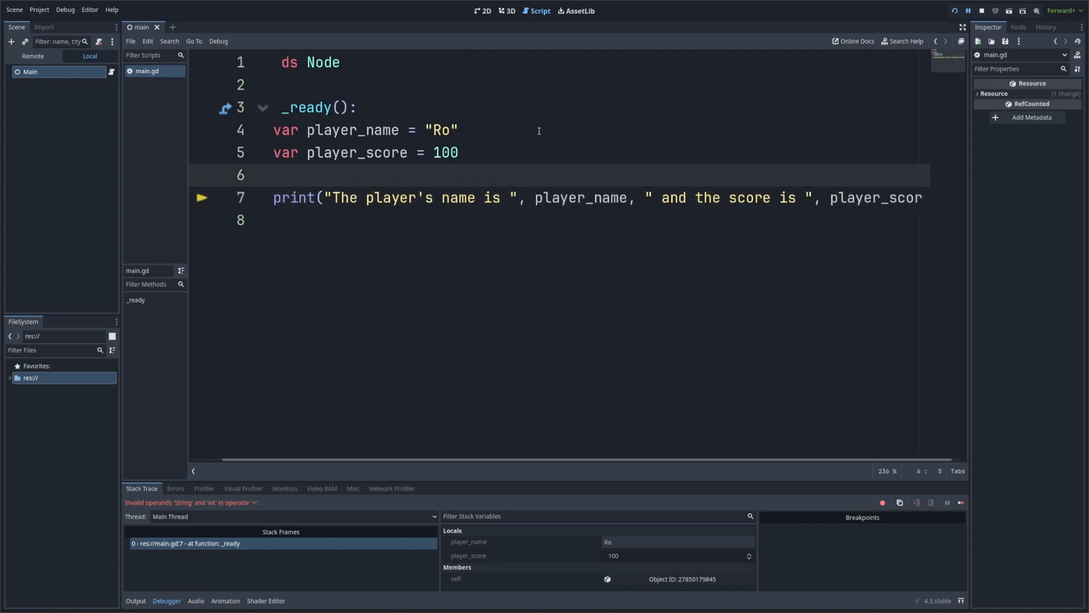
left_click(982, 10)
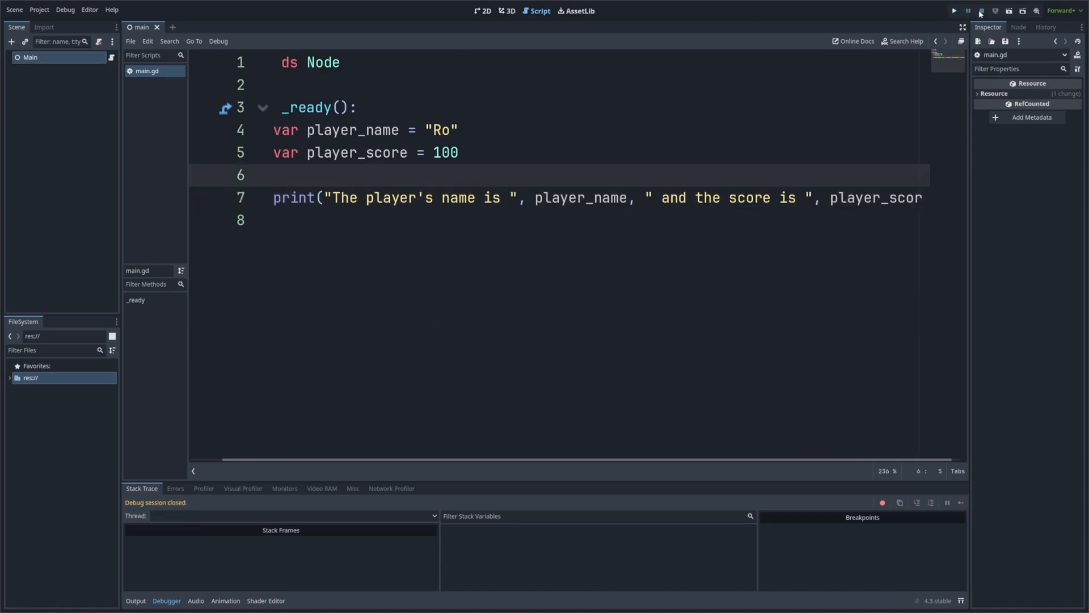
Run the comma version, which logs the name-and-score sentence, then close the game window
left_click(953, 10)
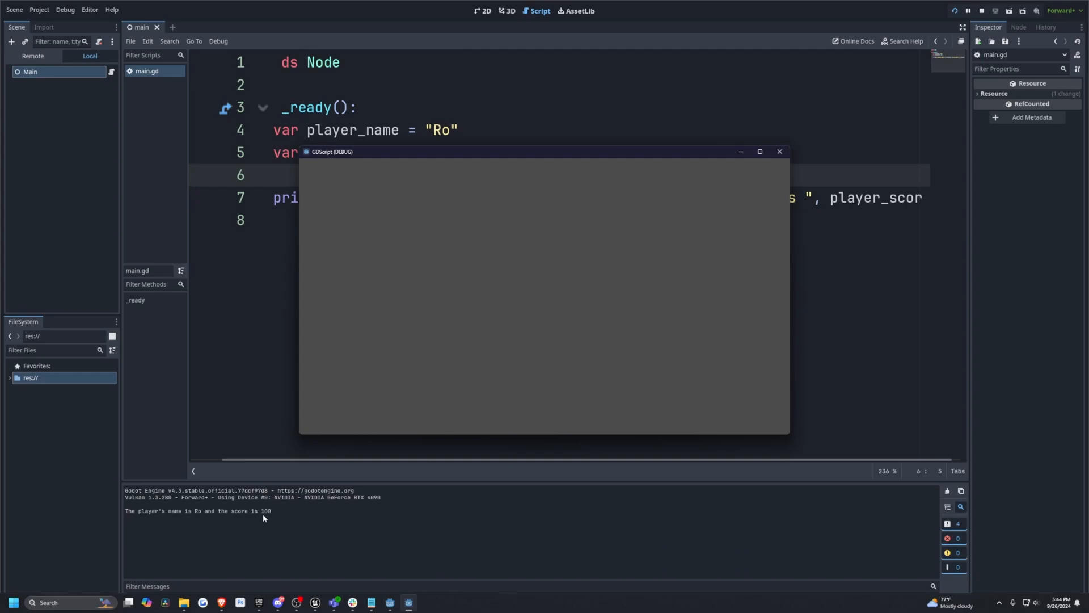
mouse_move(187, 512)
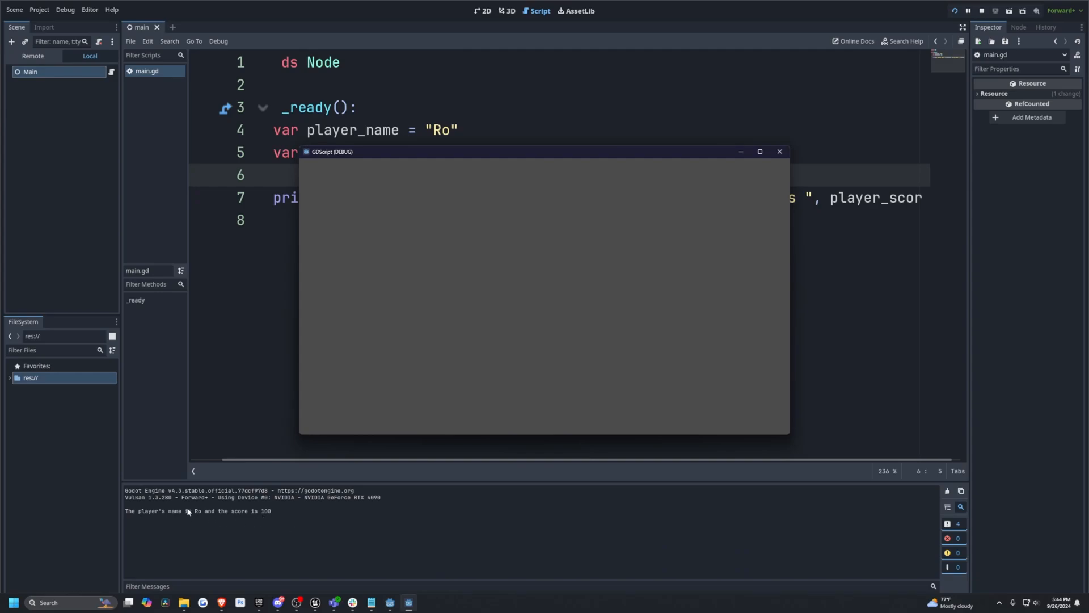
left_click(779, 151)
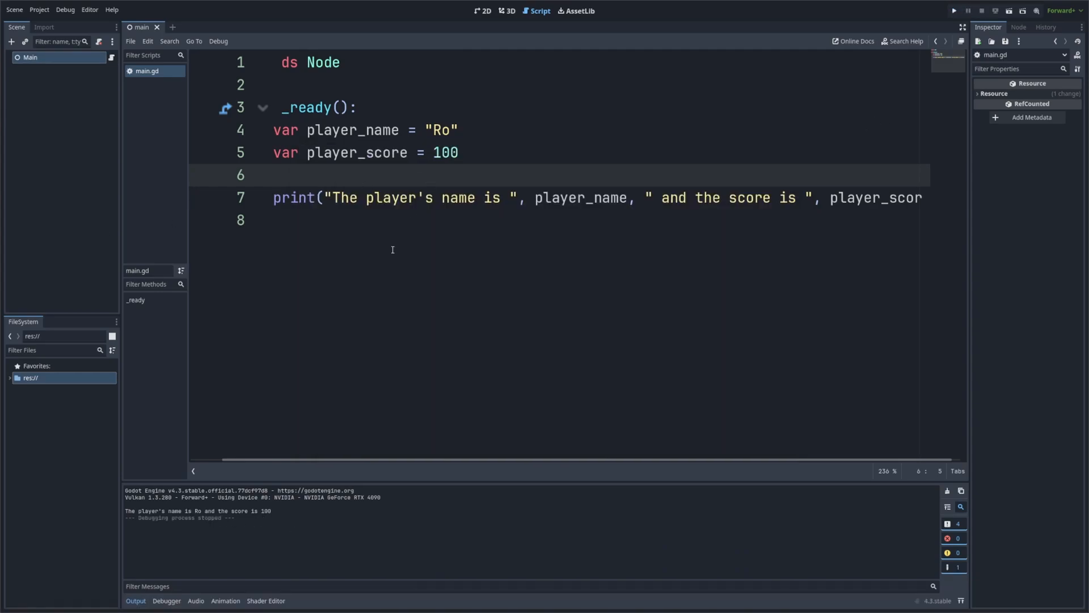
mouse_move(495, 343)
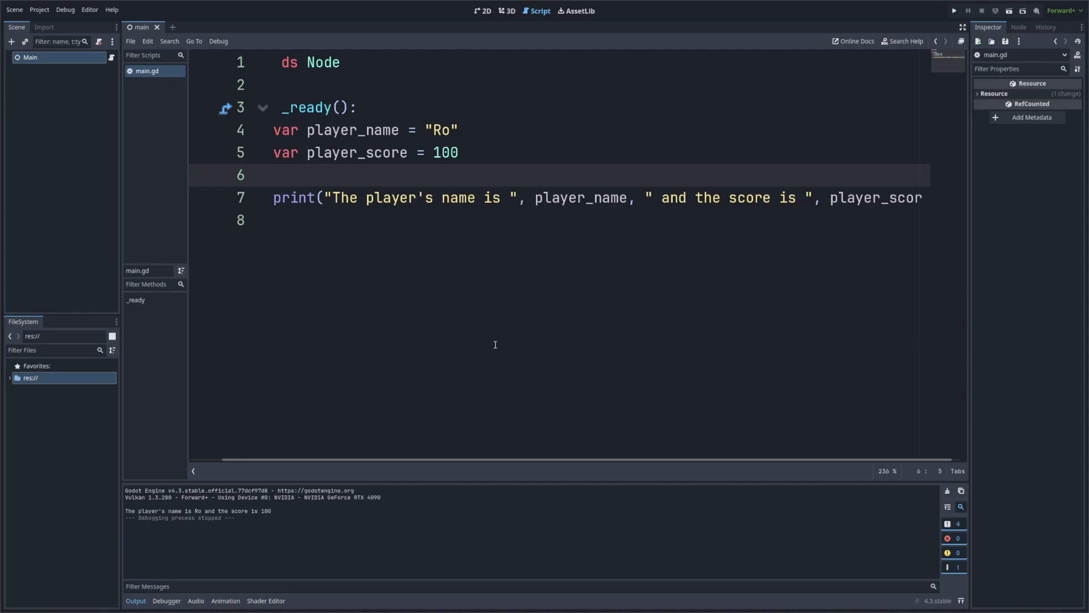
mouse_move(494, 304)
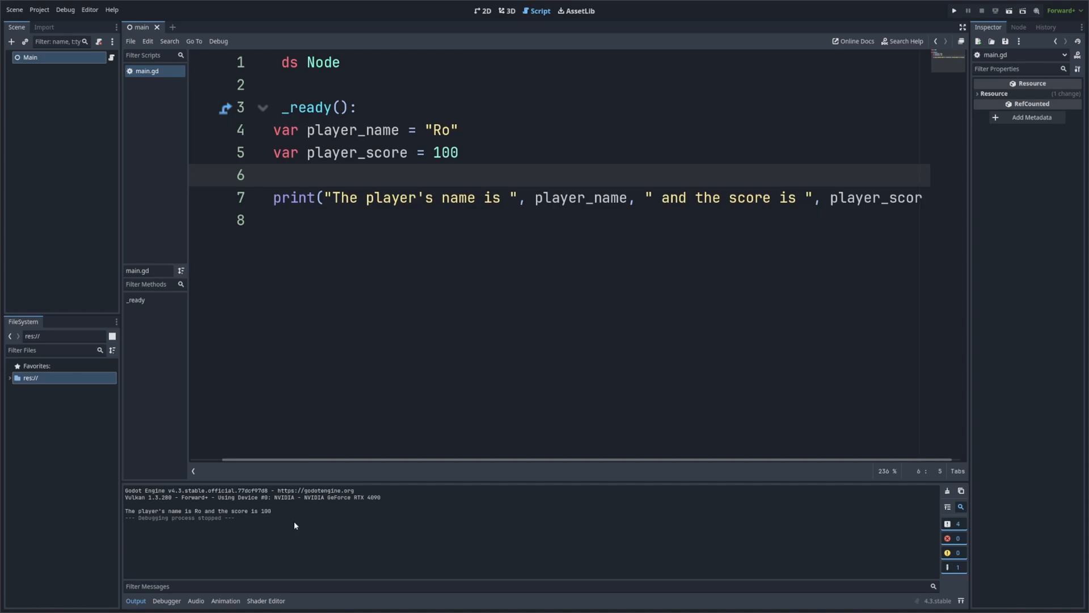
mouse_move(284, 525)
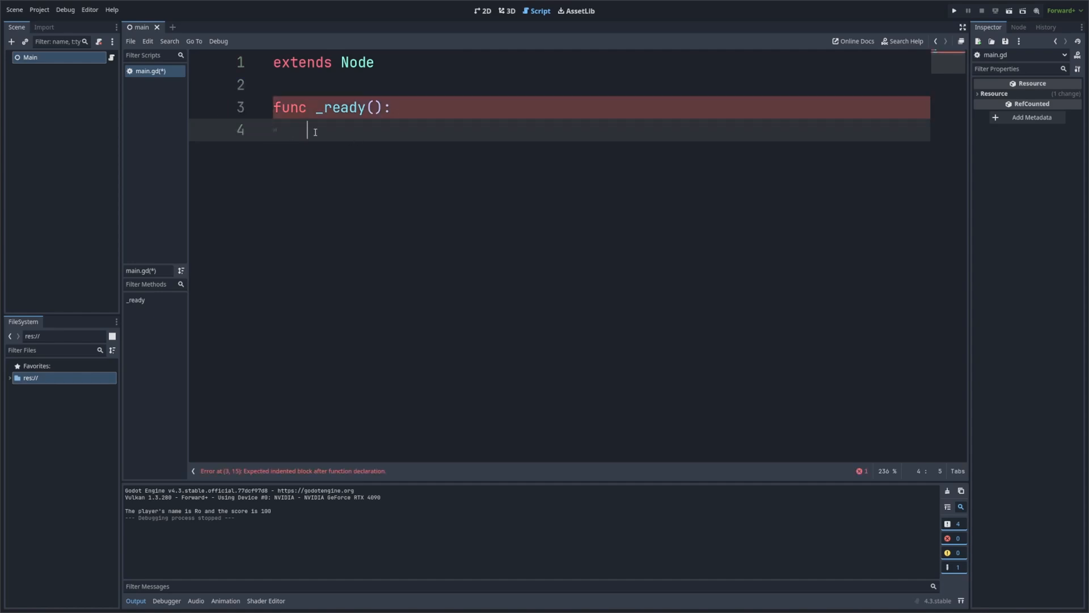
Declare an inventory array of Sword, Shield, Potion and player_stats {"health": 100, "mana": 50}
type("var in")
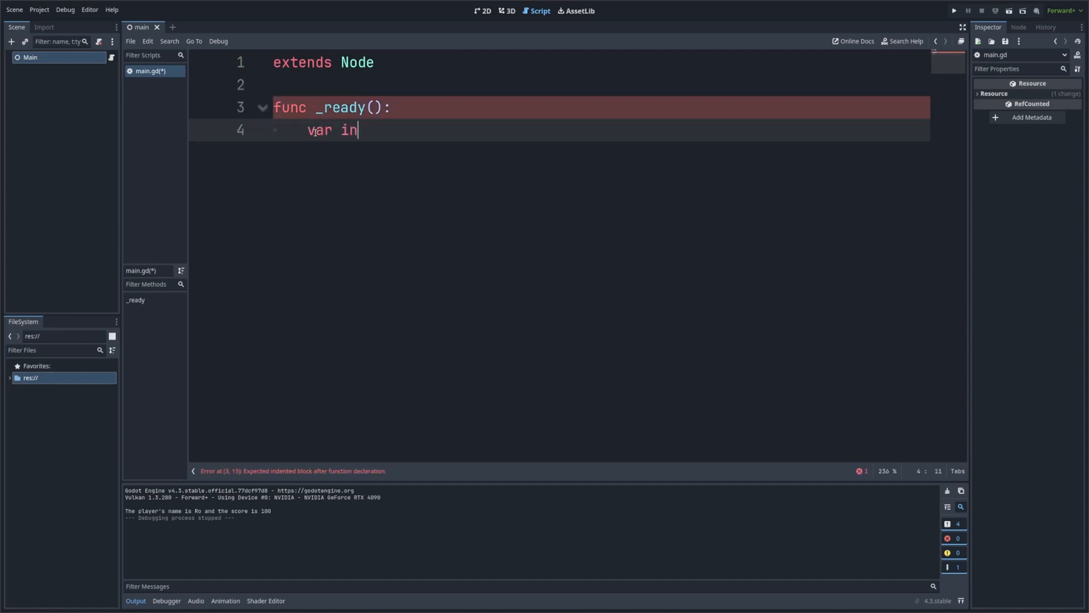
type("ventory =[]")
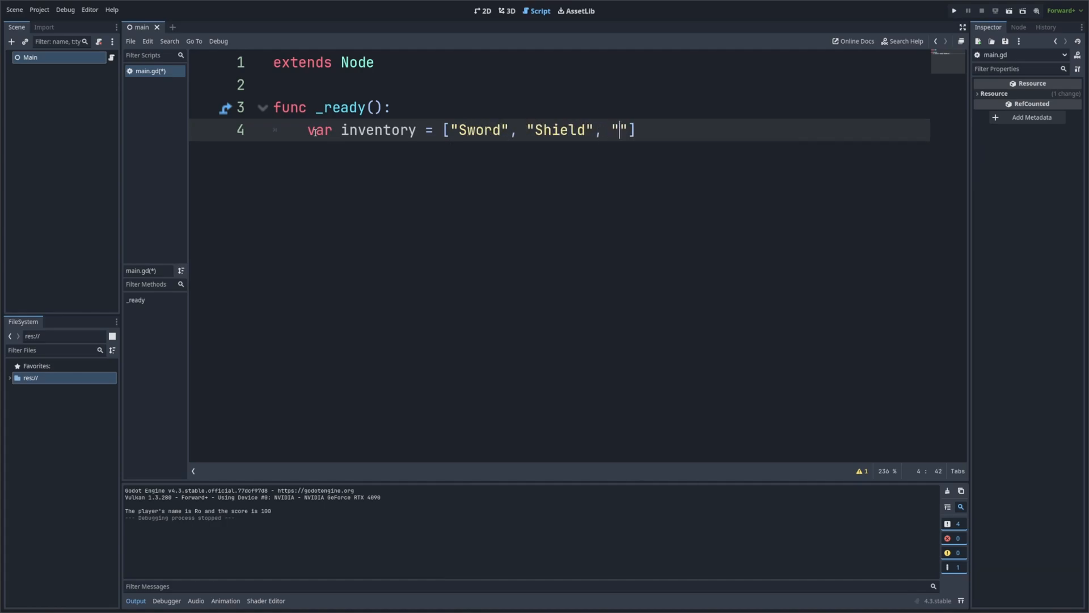
type("Potion")
type("var player_")
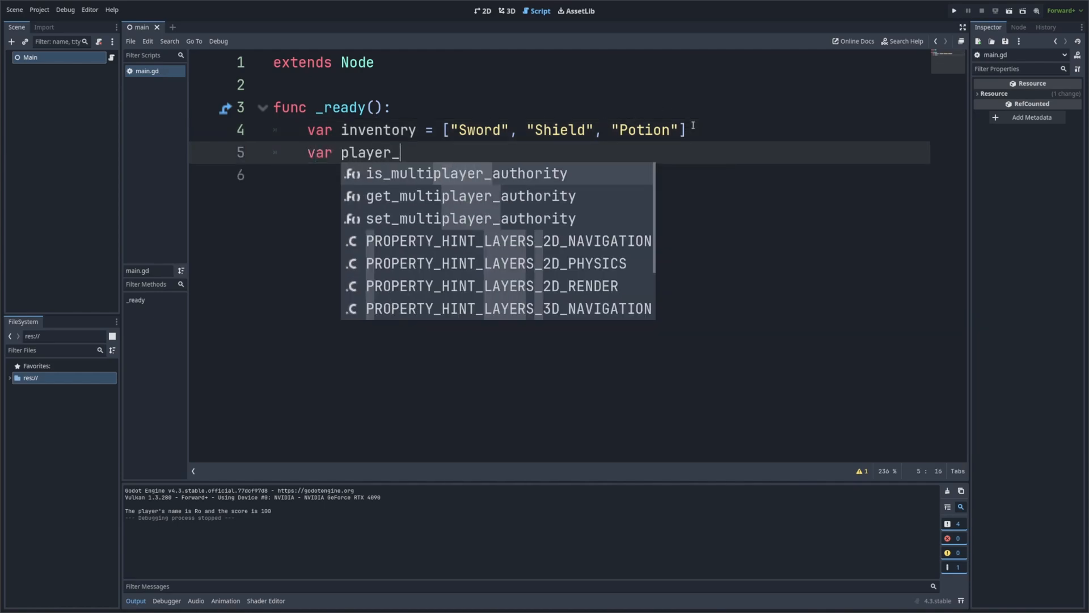
type("stats = {")
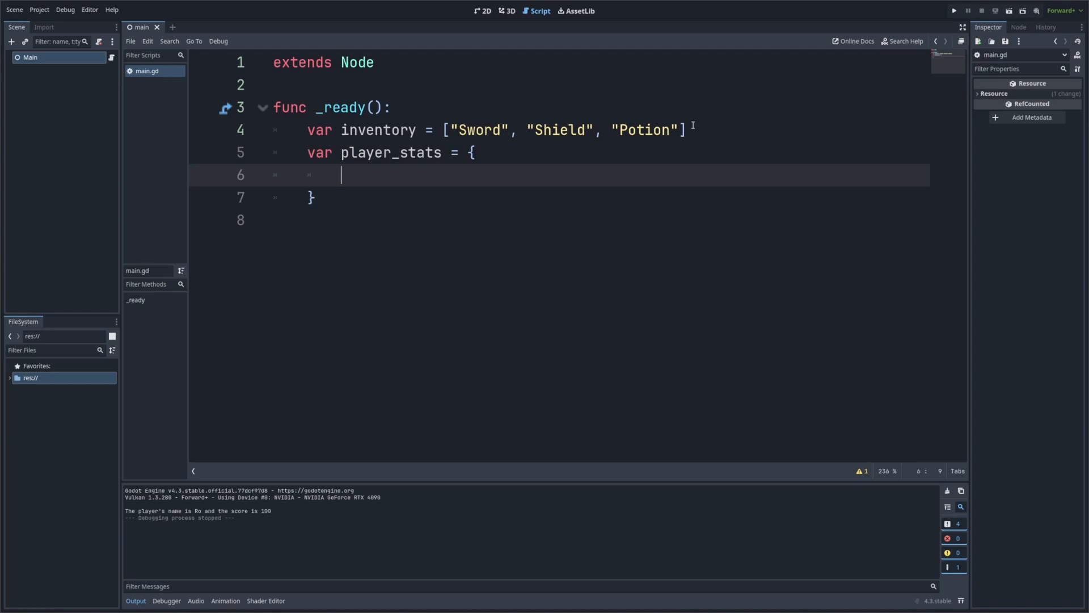
type("\"\"")
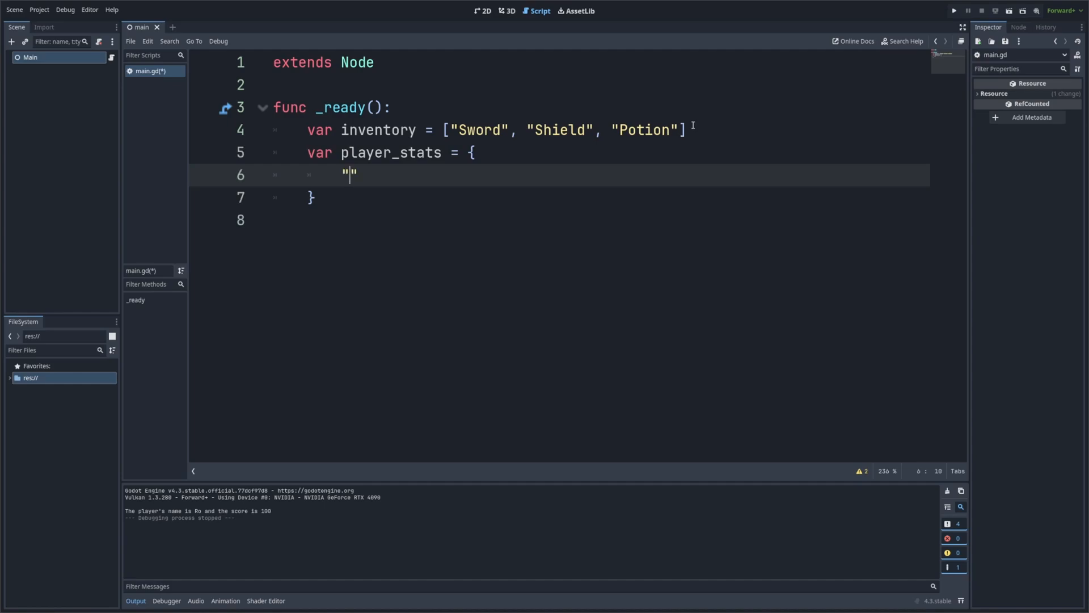
type("health\": 100,")
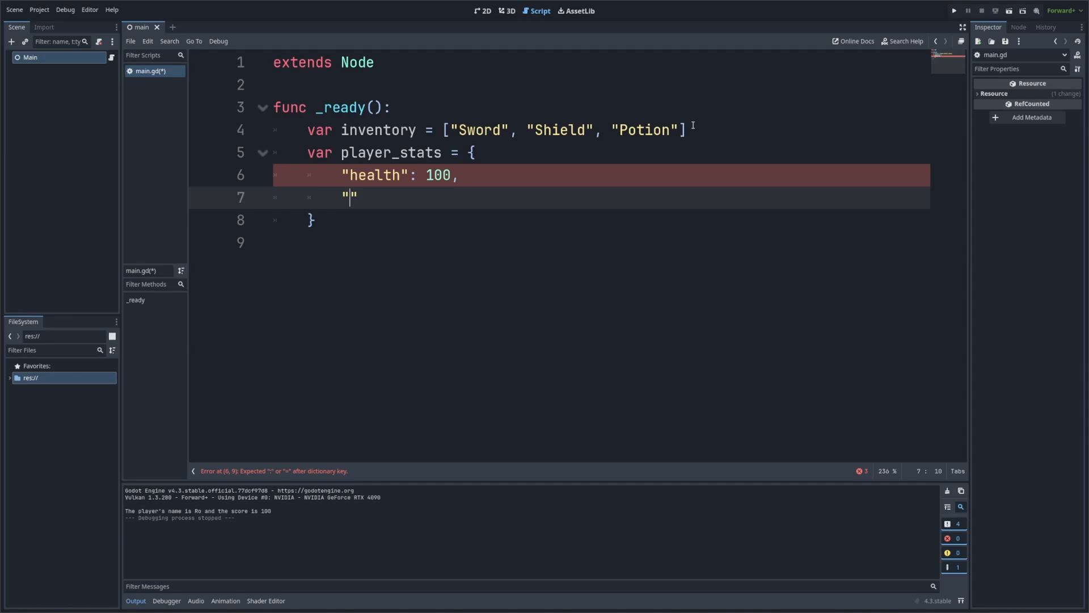
type("mana\": 50")
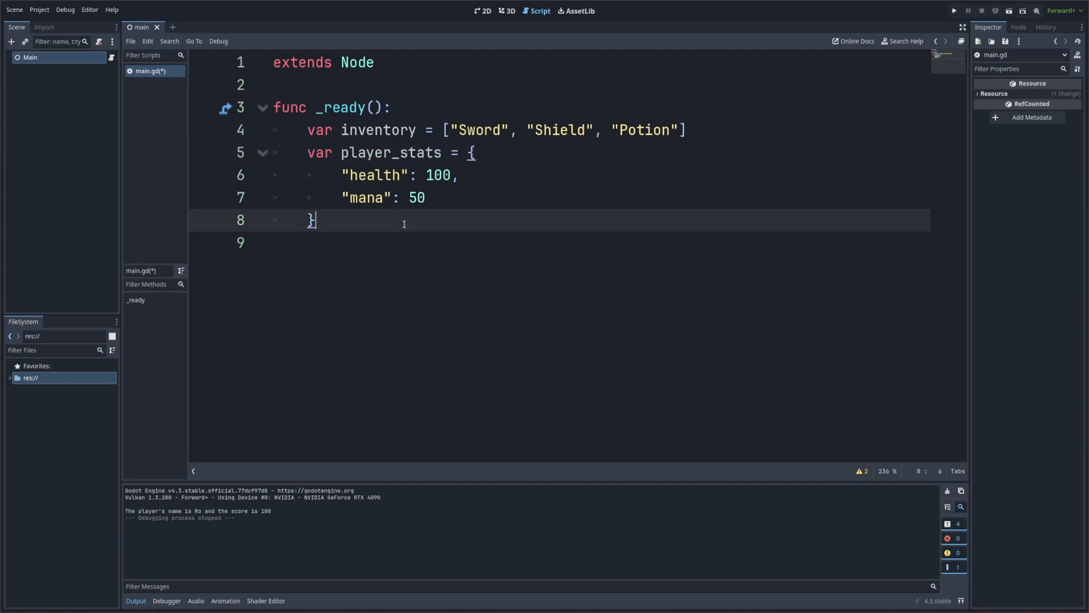
Add print("Inventory: ", inventory) and print("Player Stats: ", player_stats) to _ready
type("print")
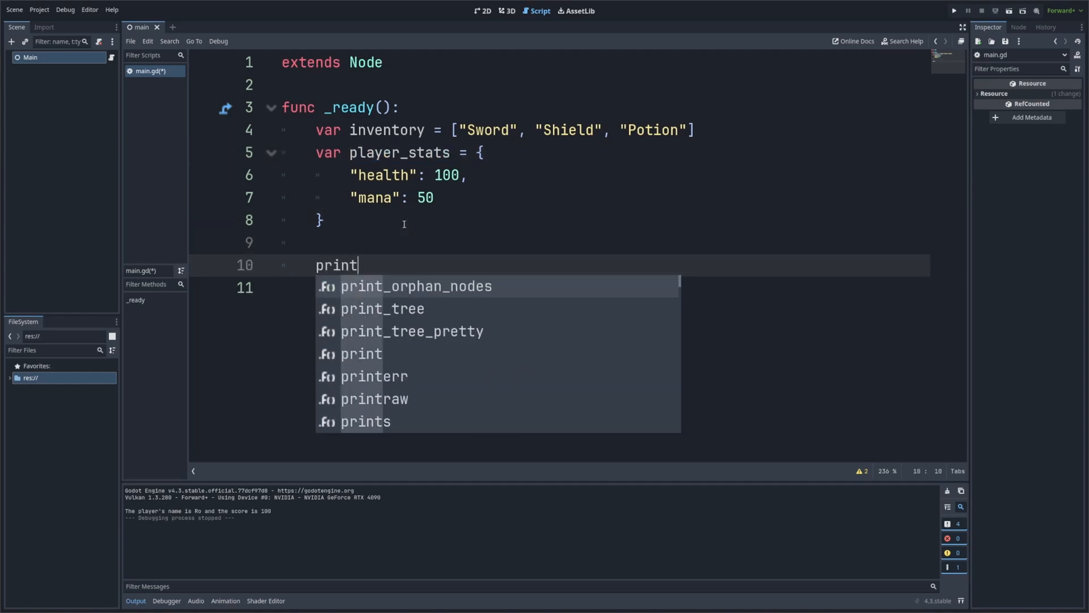
type("(\"I\"")
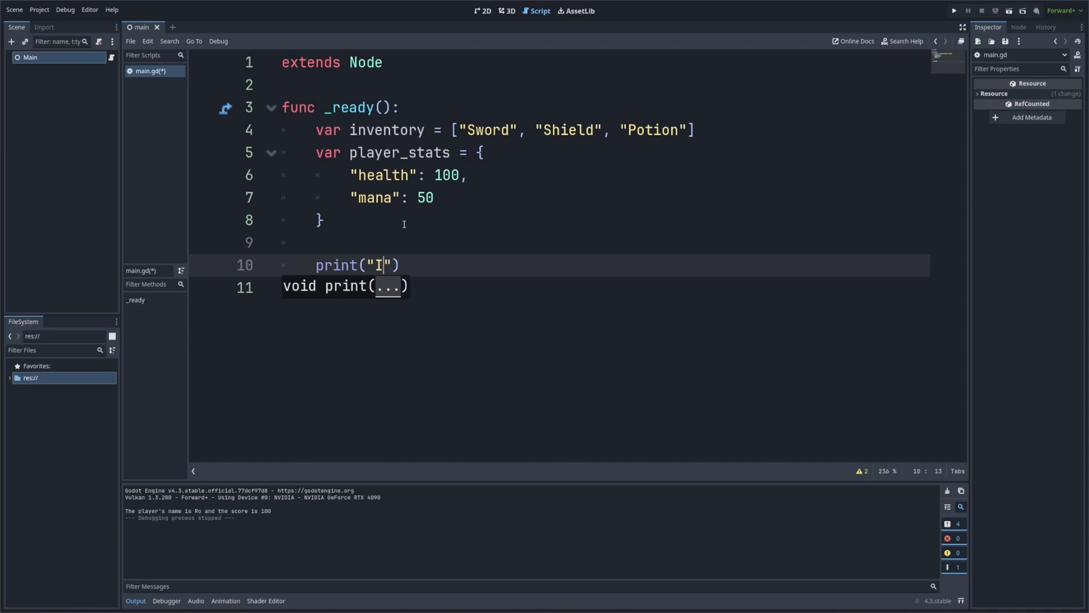
type("nventory: \", i")
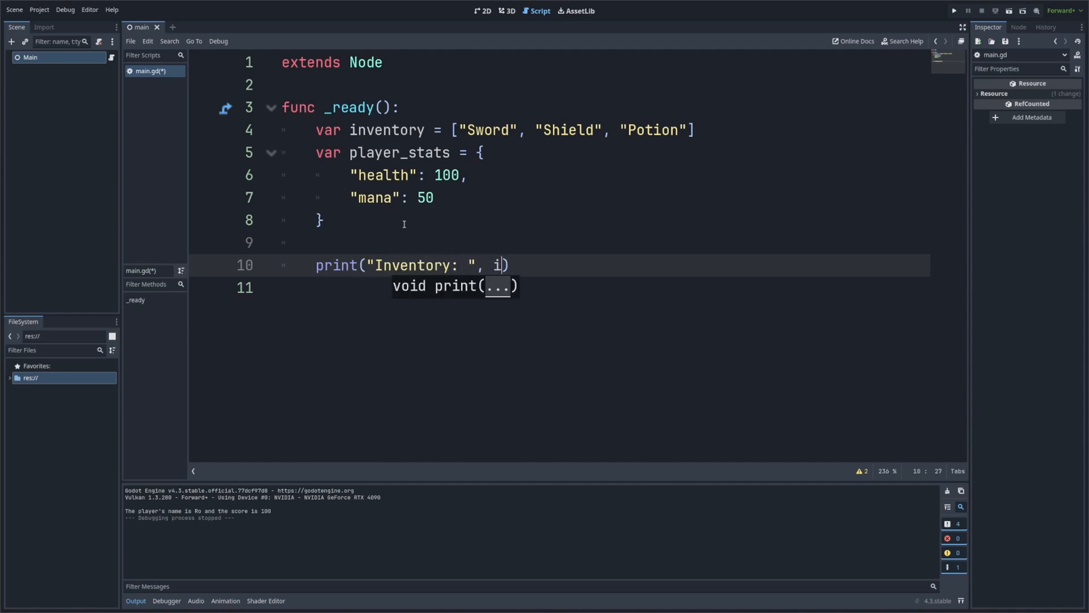
type("nventory")
left_click(602, 287)
type("print(\"")
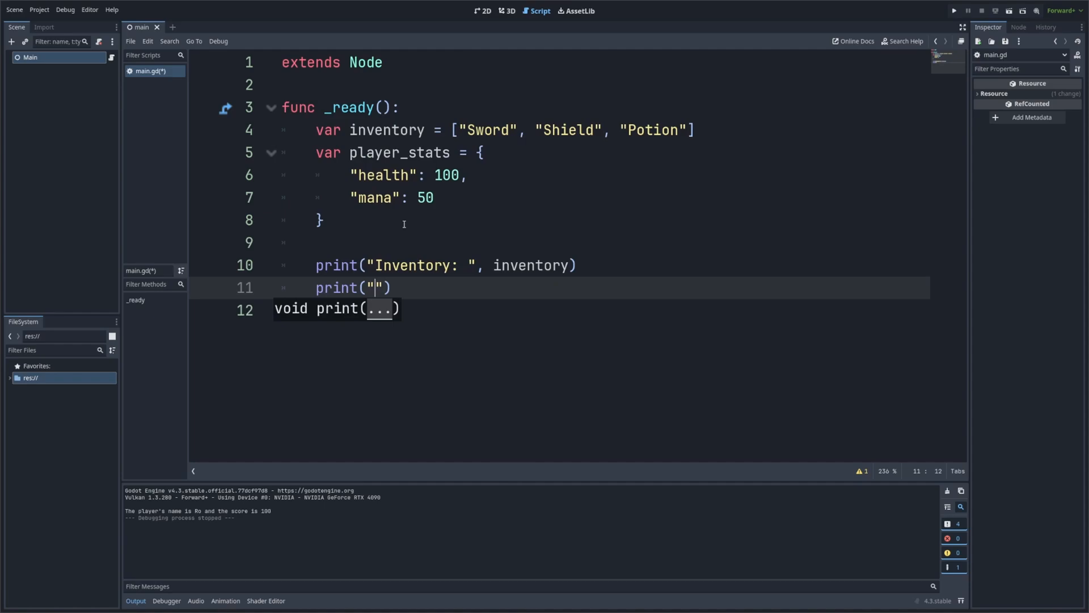
type("Player Stats: \",")
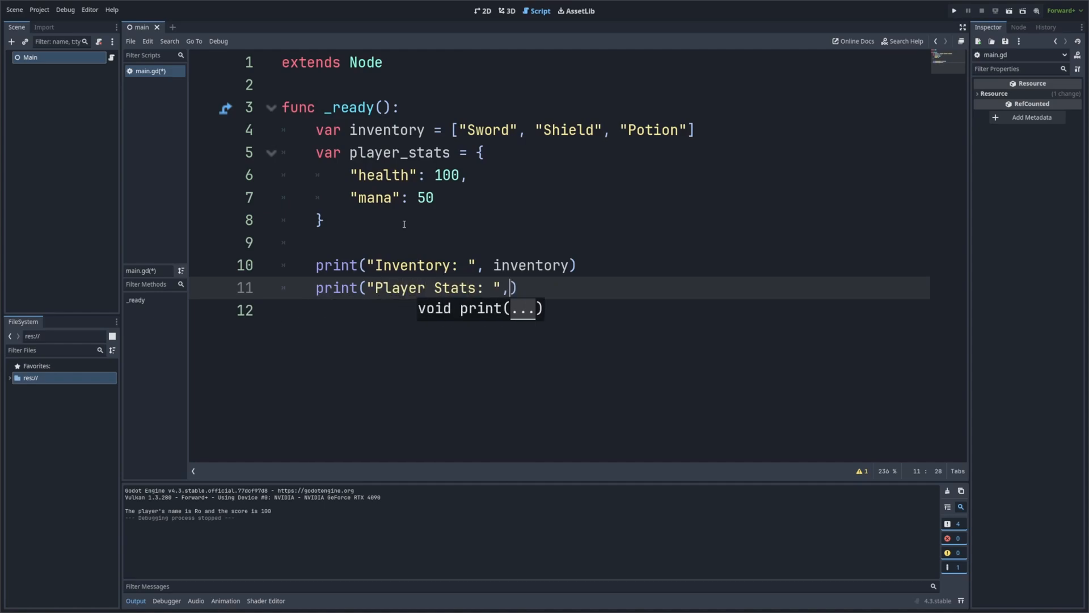
type("player_St")
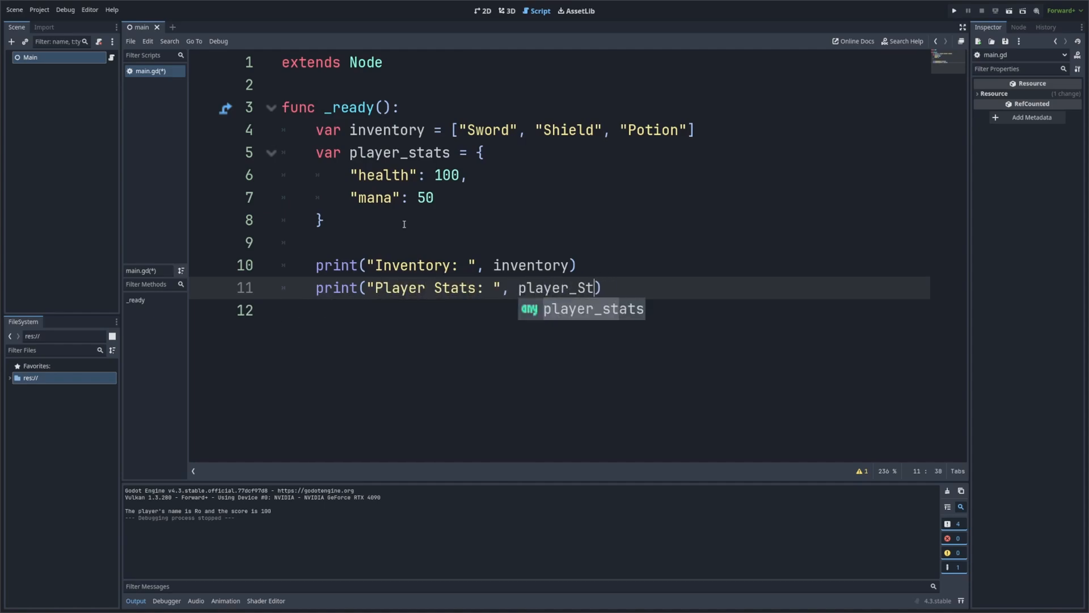
key("Tab")
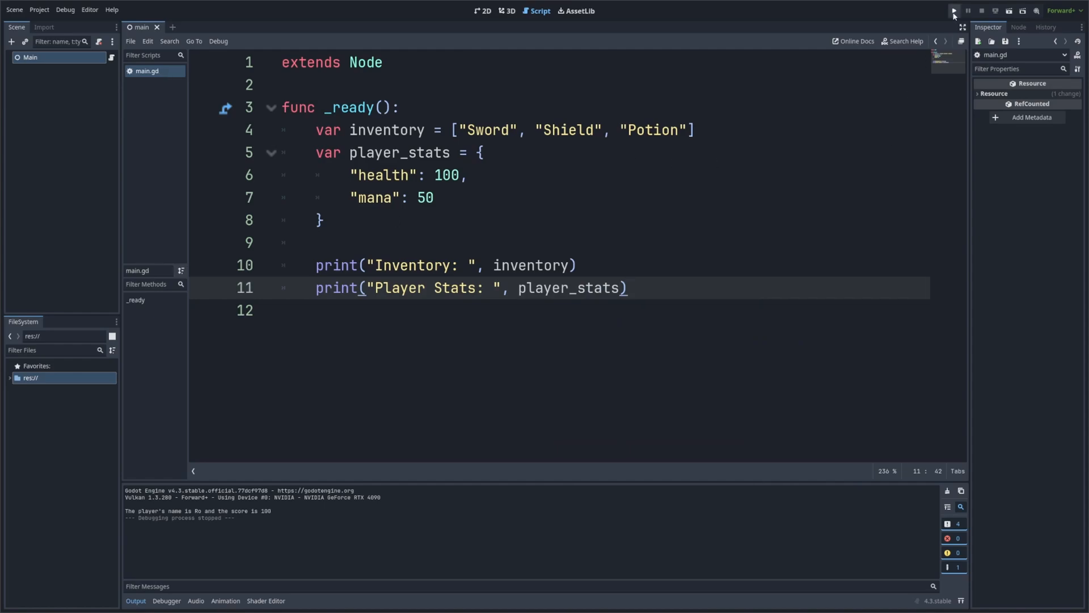
Run the project to print the inventory array and player stats dictionary, then select the old code
left_click(953, 10)
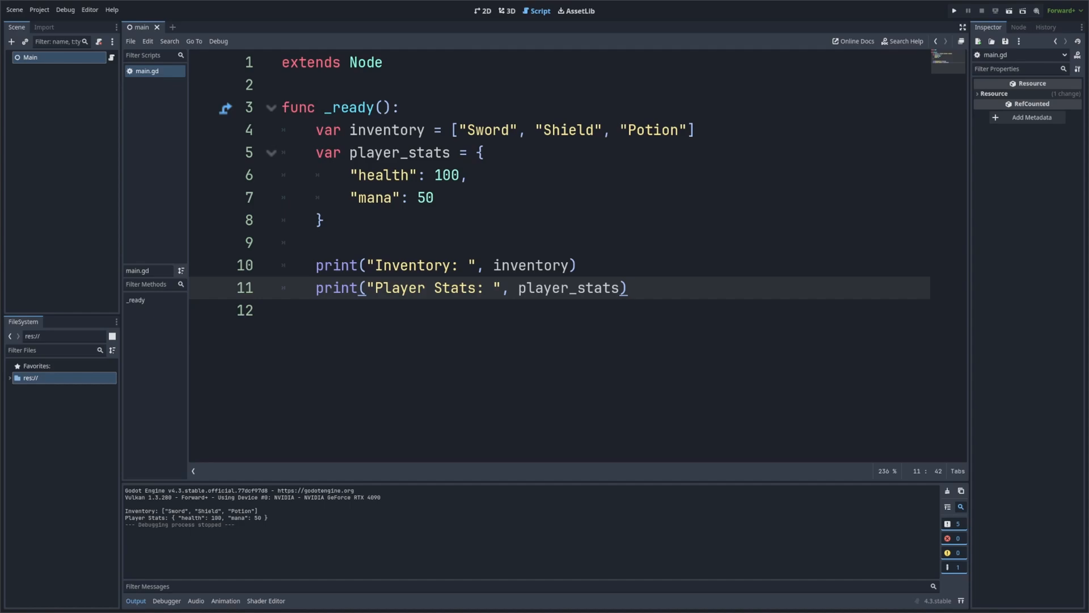
left_click_drag(315, 152, 626, 287)
type("var player_")
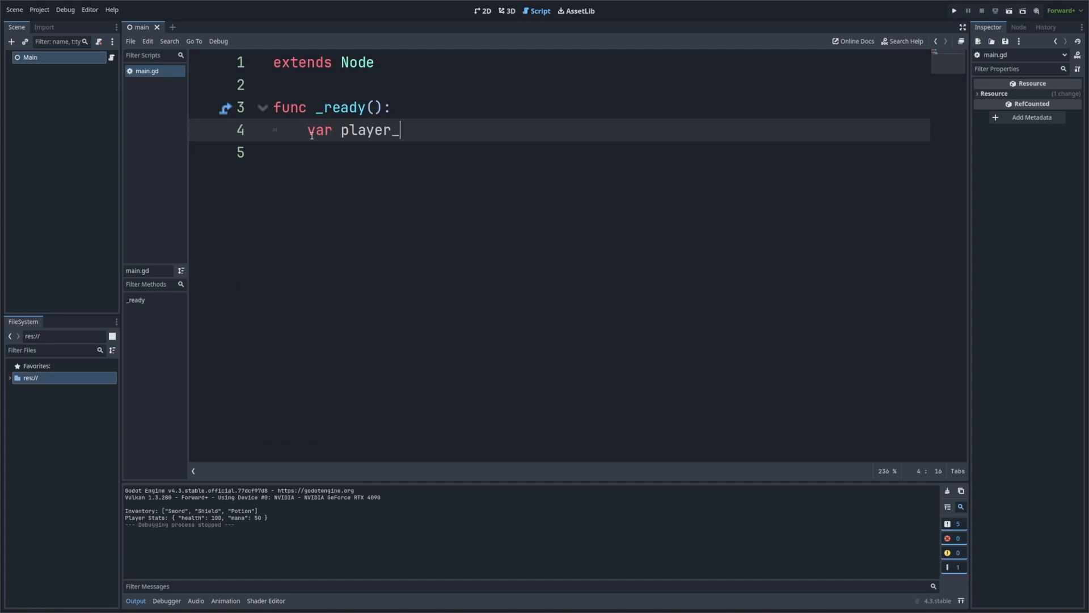
Write var player_health = 50 with an if/else printing alive or dead, and run it
type("health = 50")
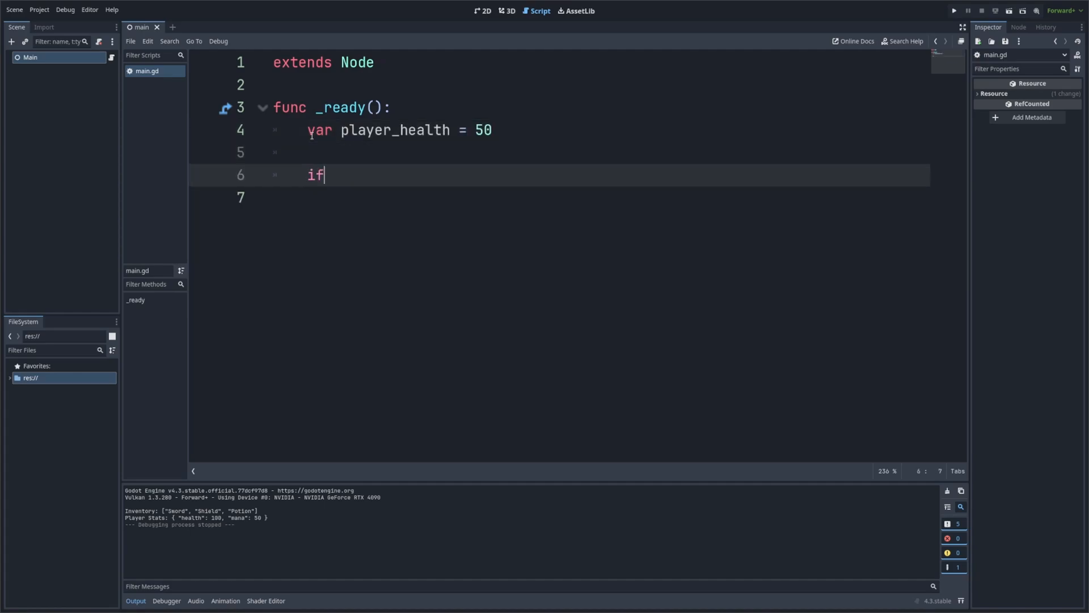
type("player_health > 0")
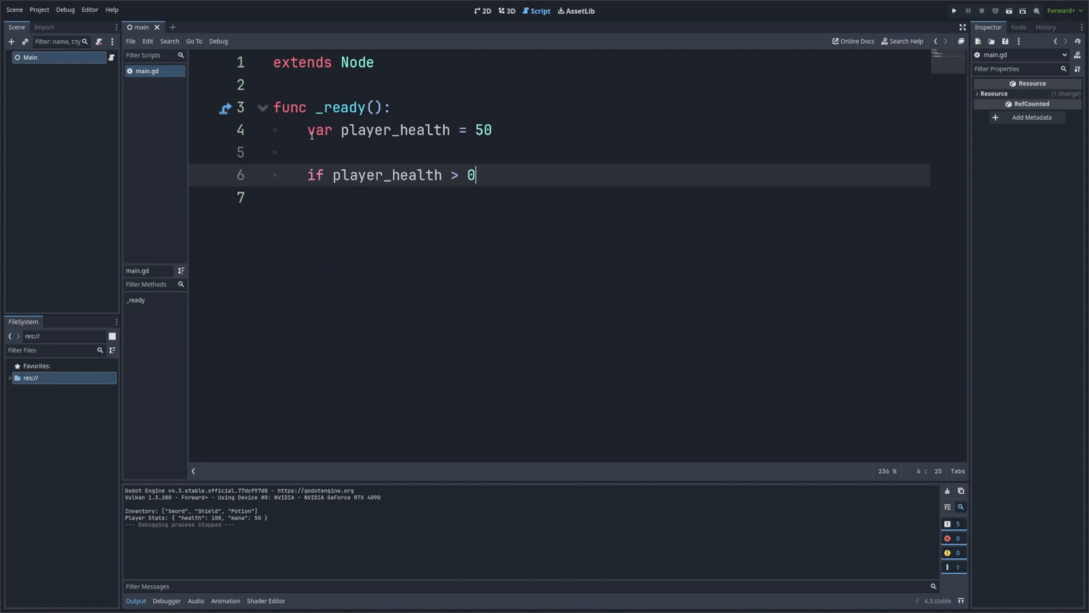
type(":")
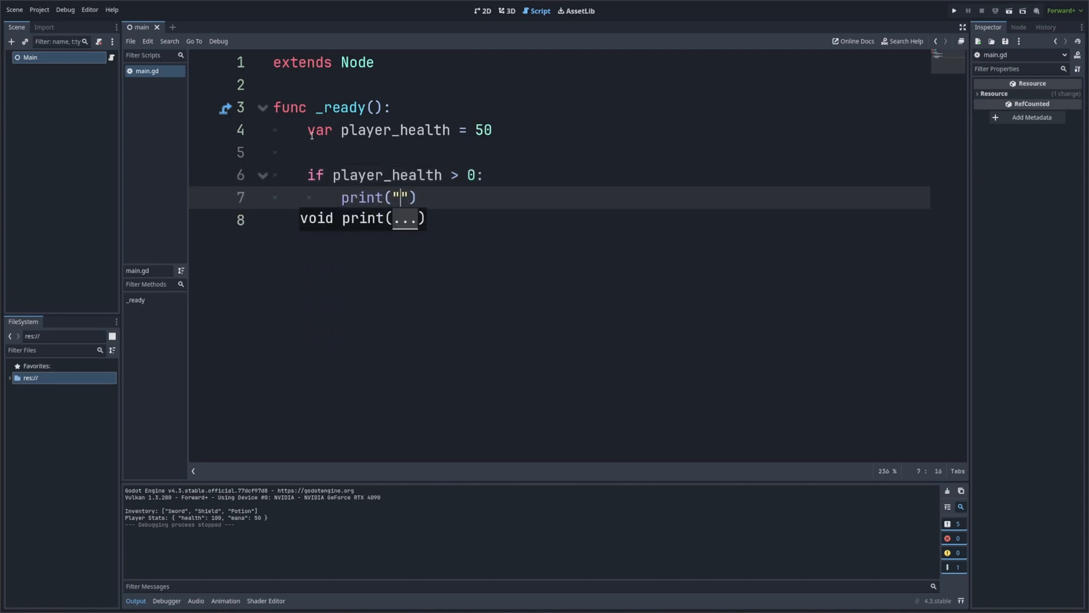
type("Player is alive with")
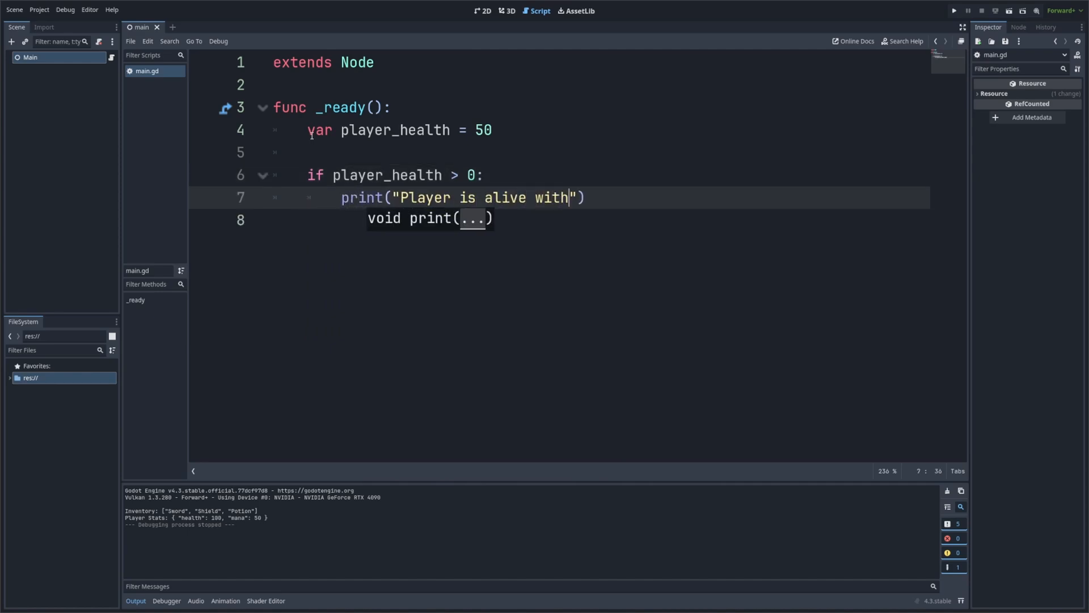
type(", player_health, \"health.")
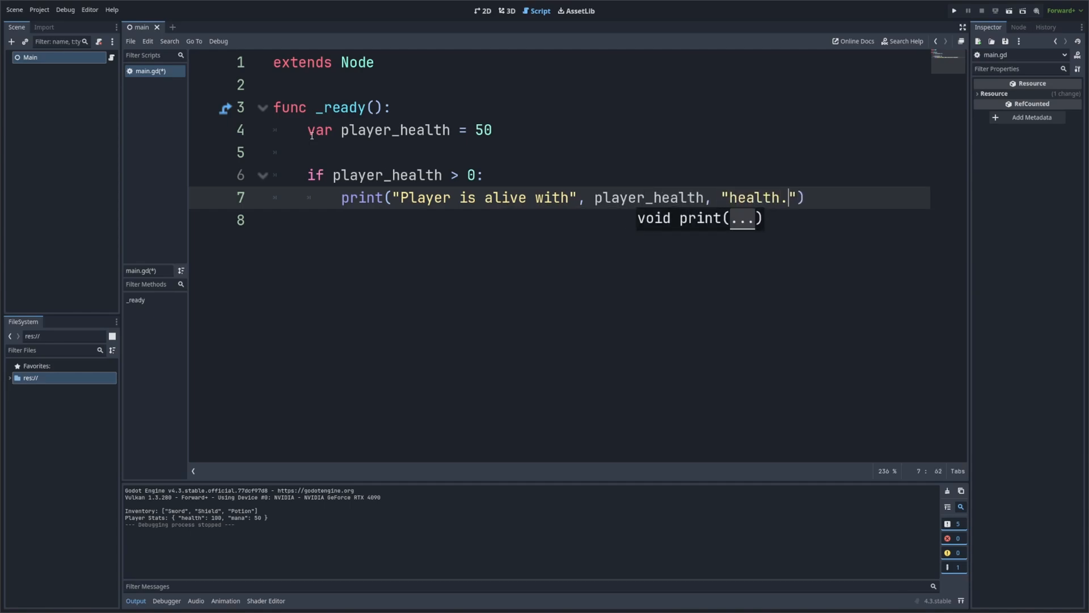
type("else:")
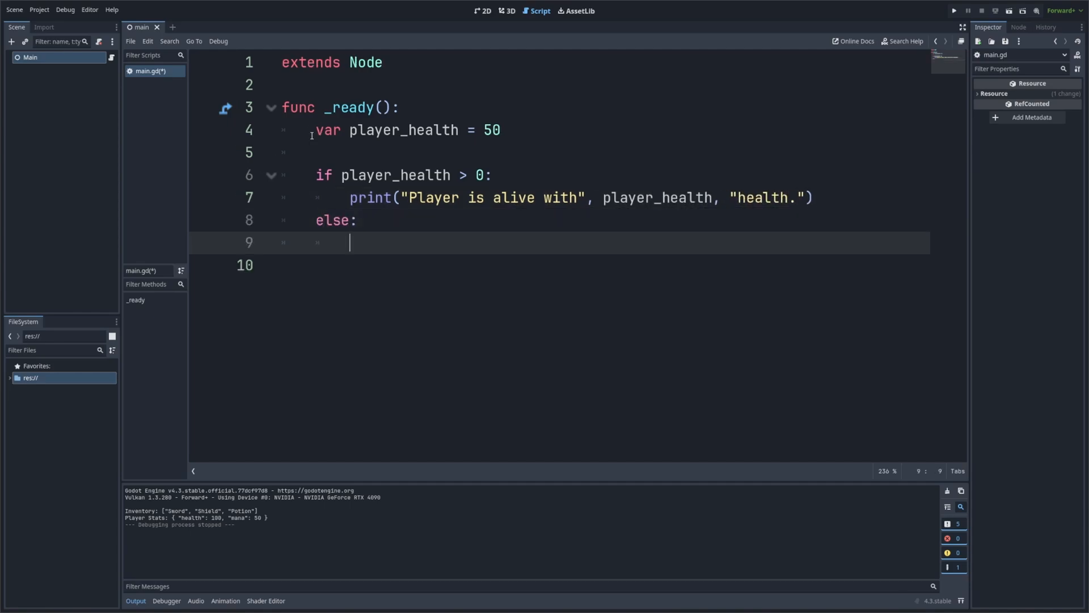
type("print(\"Player i\")")
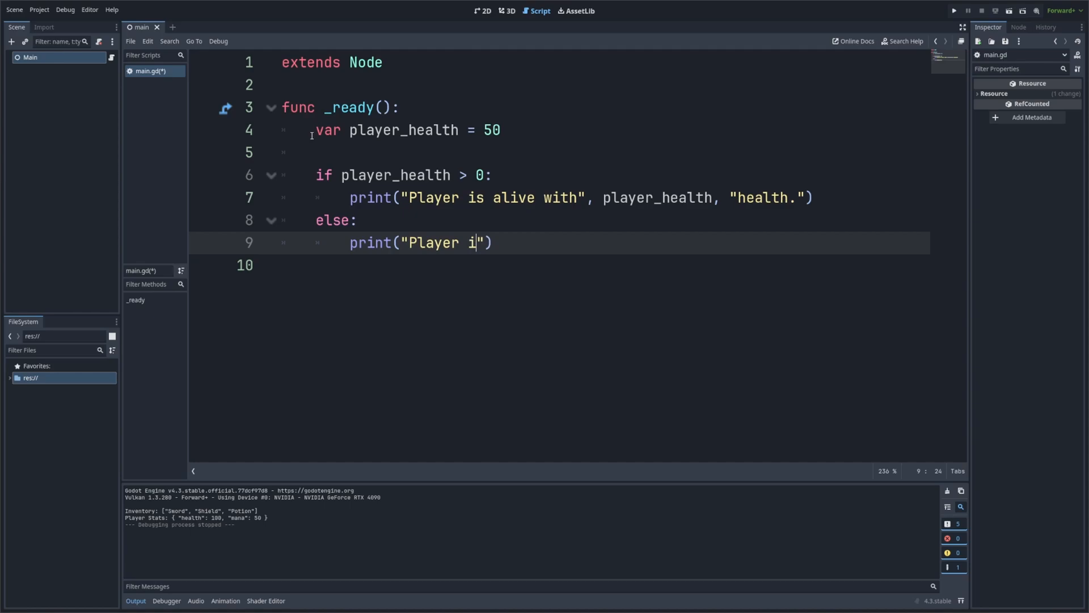
type("s dead.")
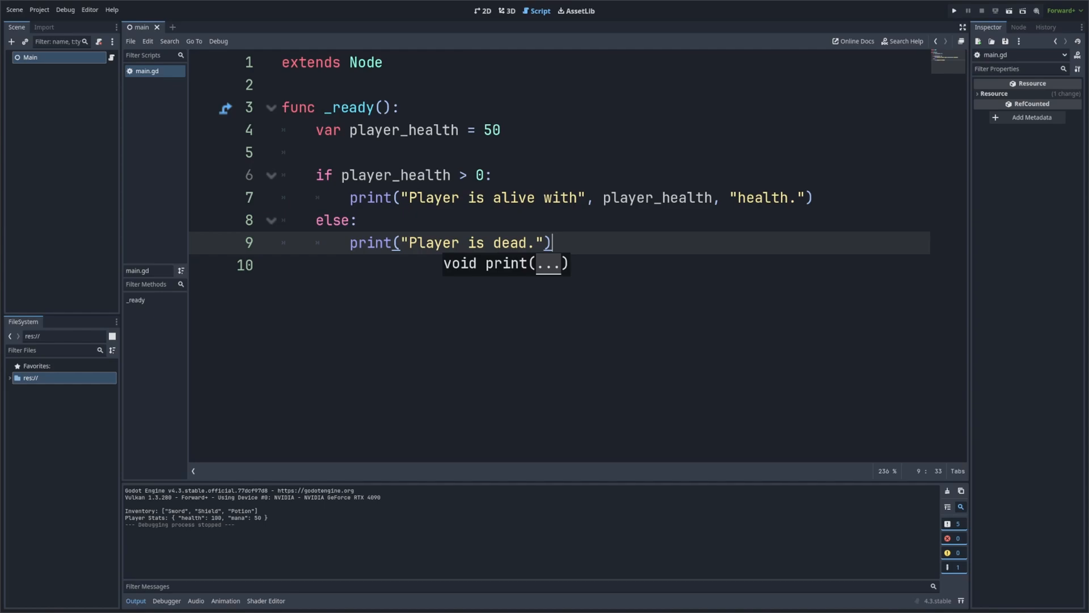
mouse_move(934, 15)
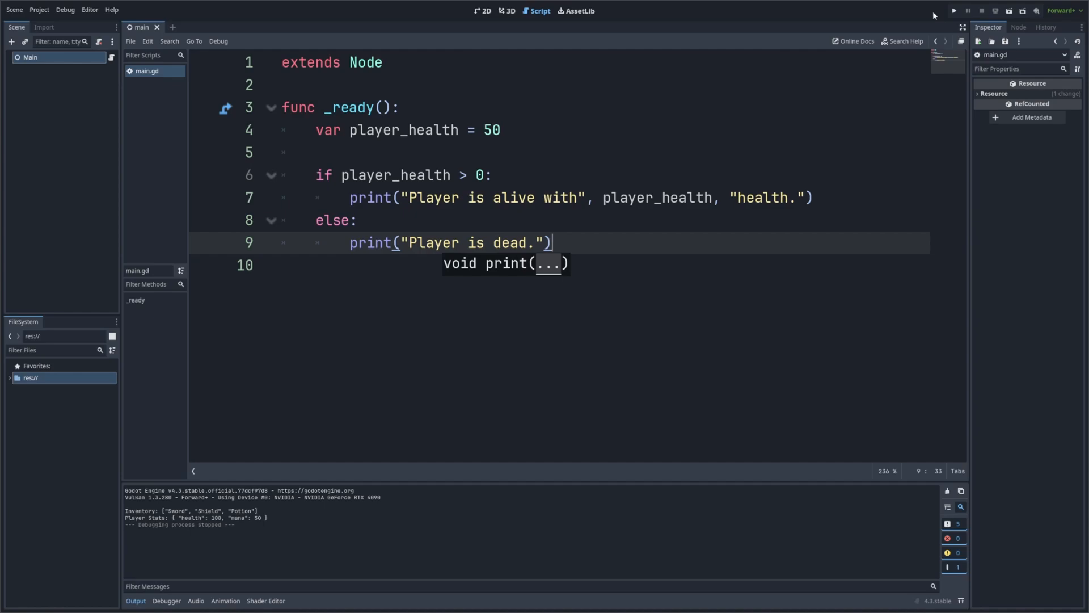
left_click(953, 10)
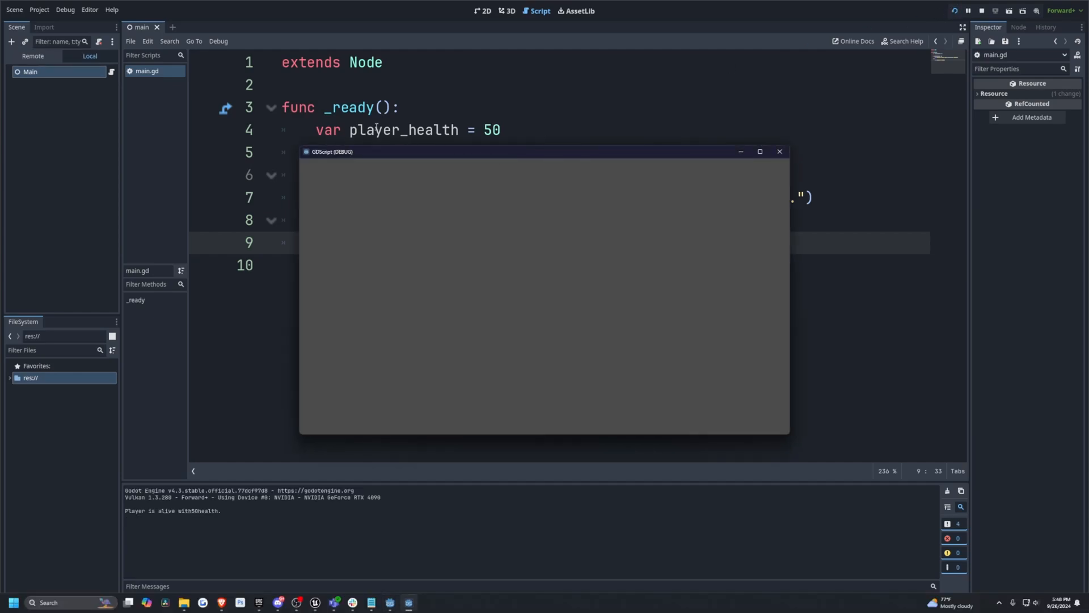